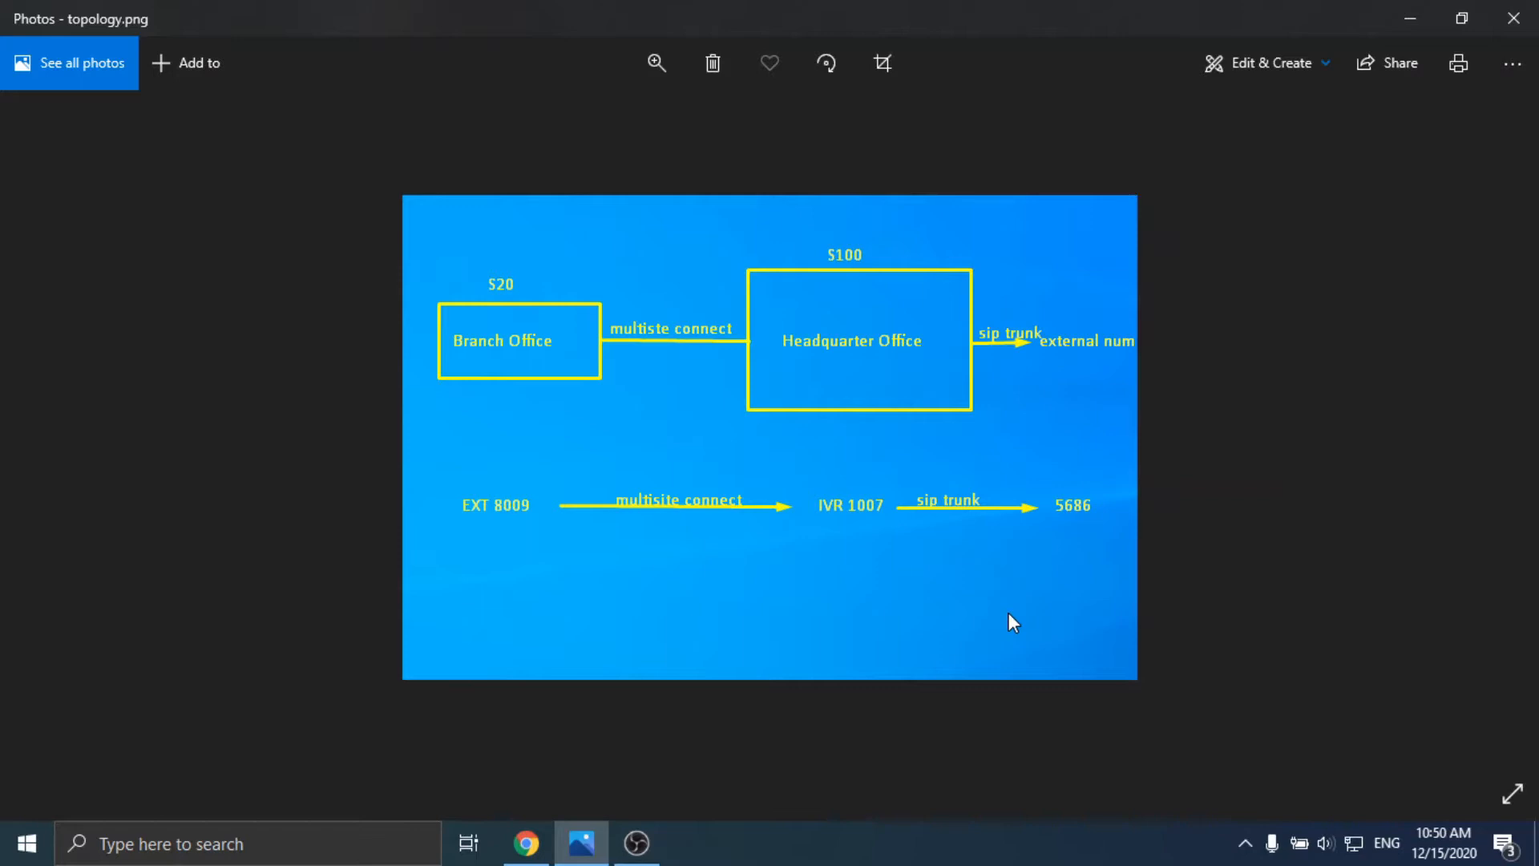
pyautogui.moveTo(671, 598)
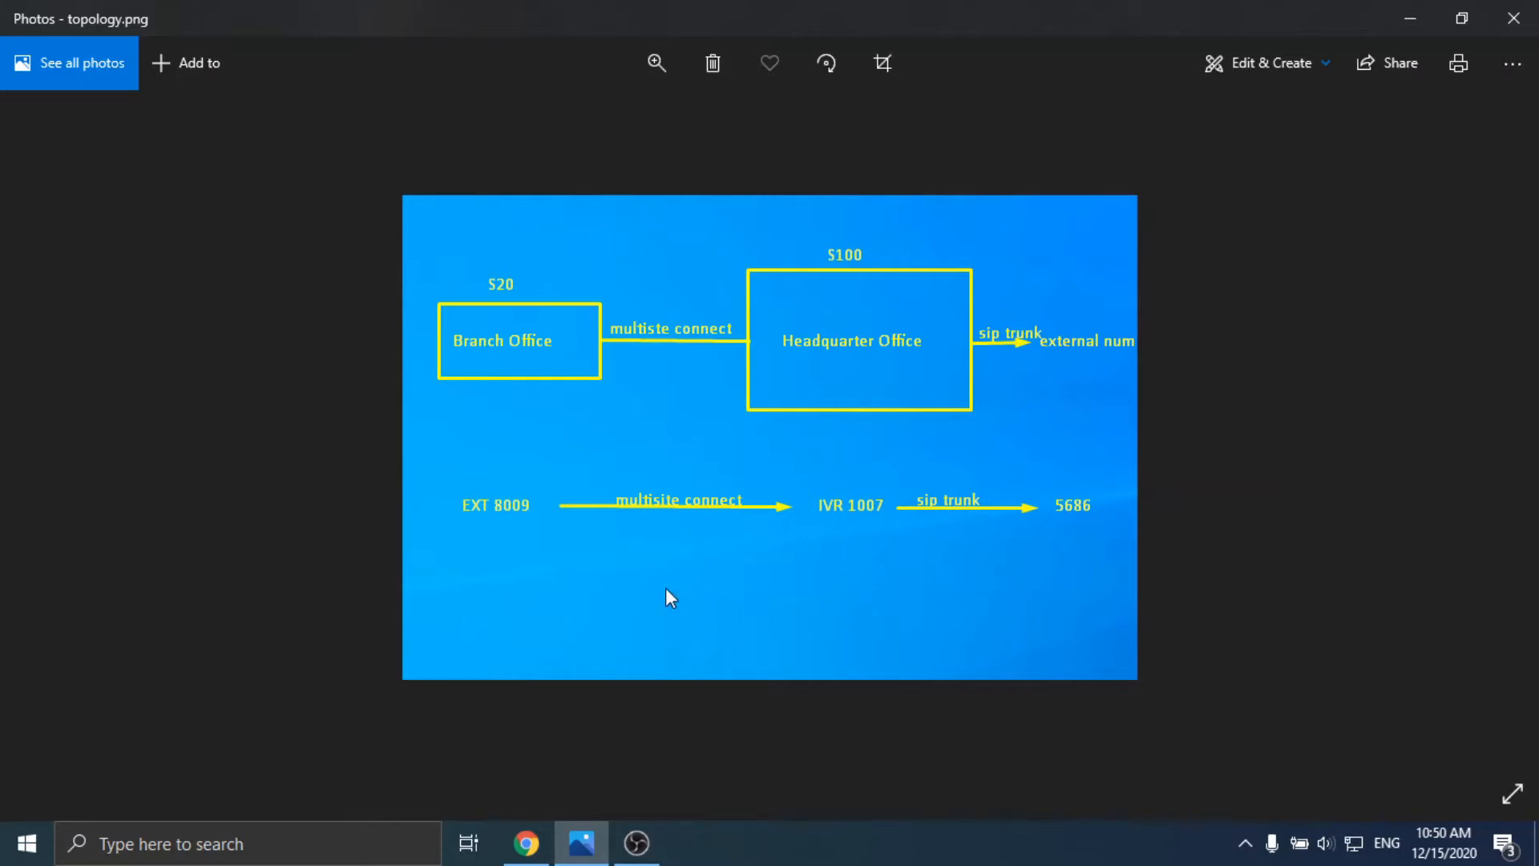
pyautogui.moveTo(742, 574)
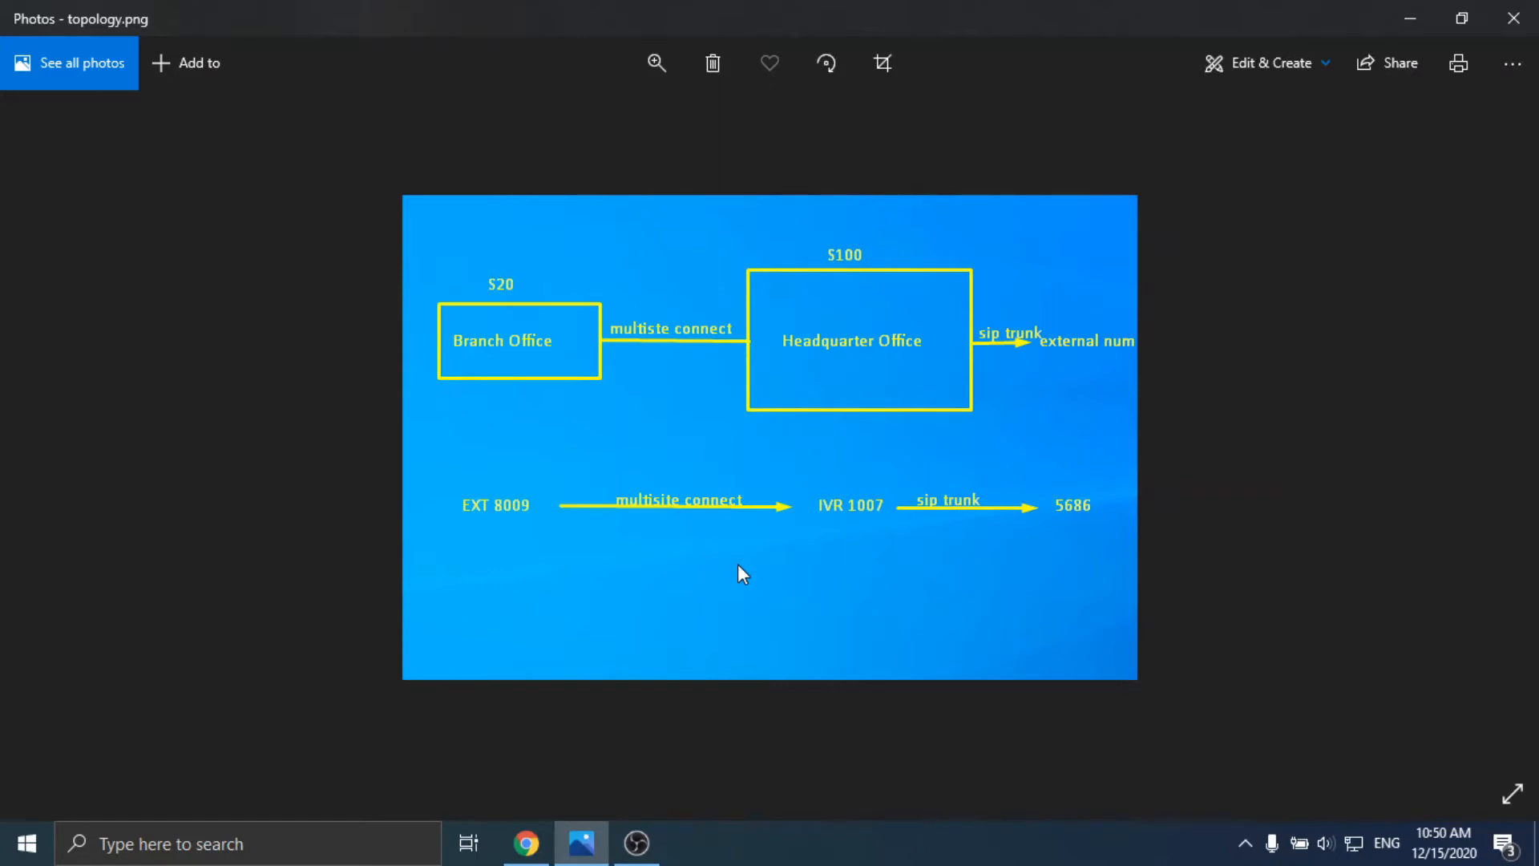
pyautogui.moveTo(510, 531)
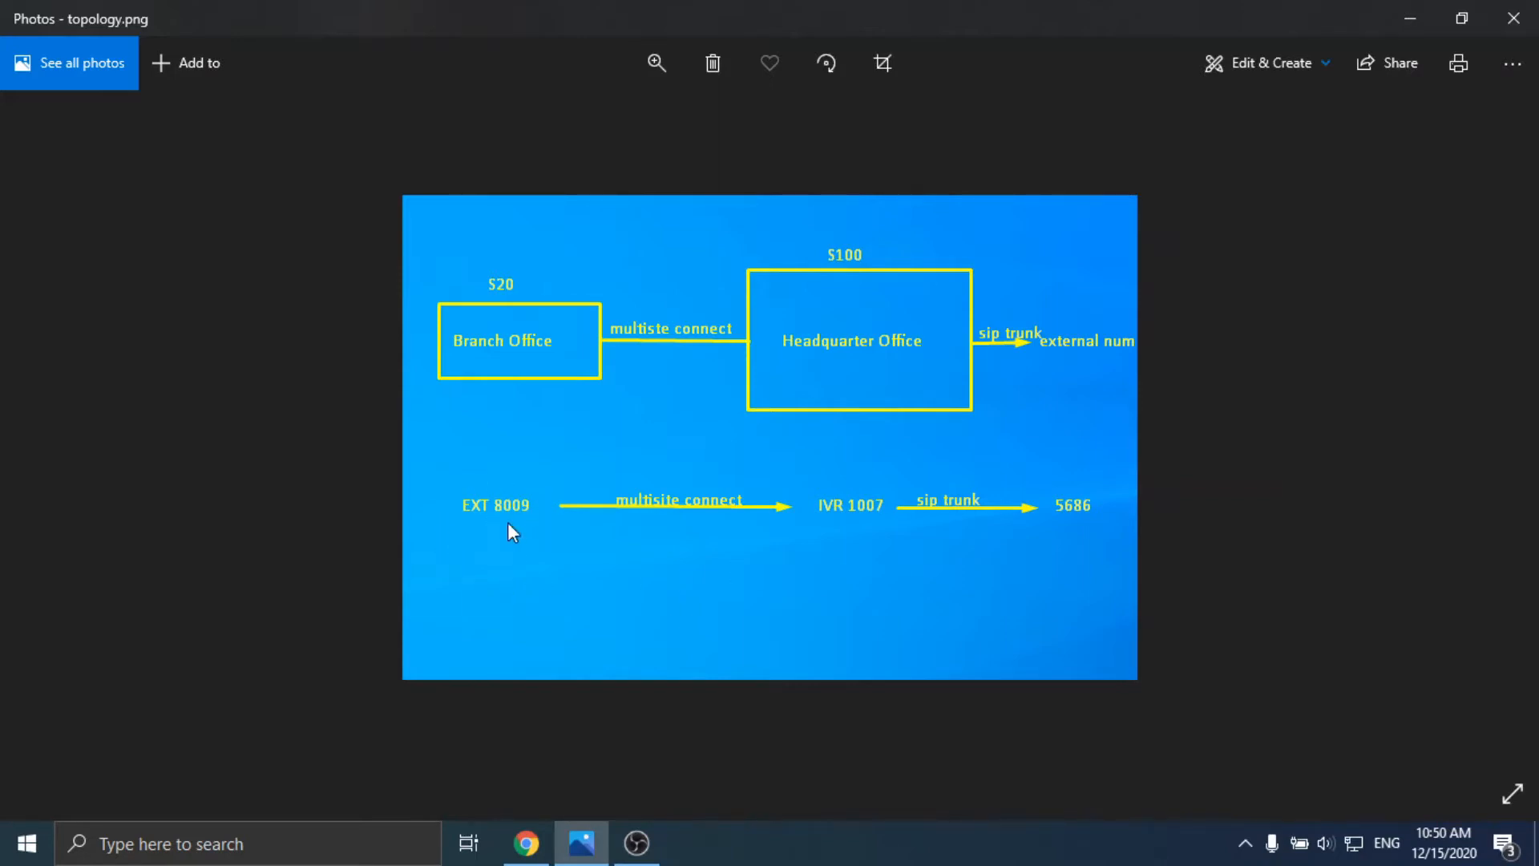
pyautogui.moveTo(839, 526)
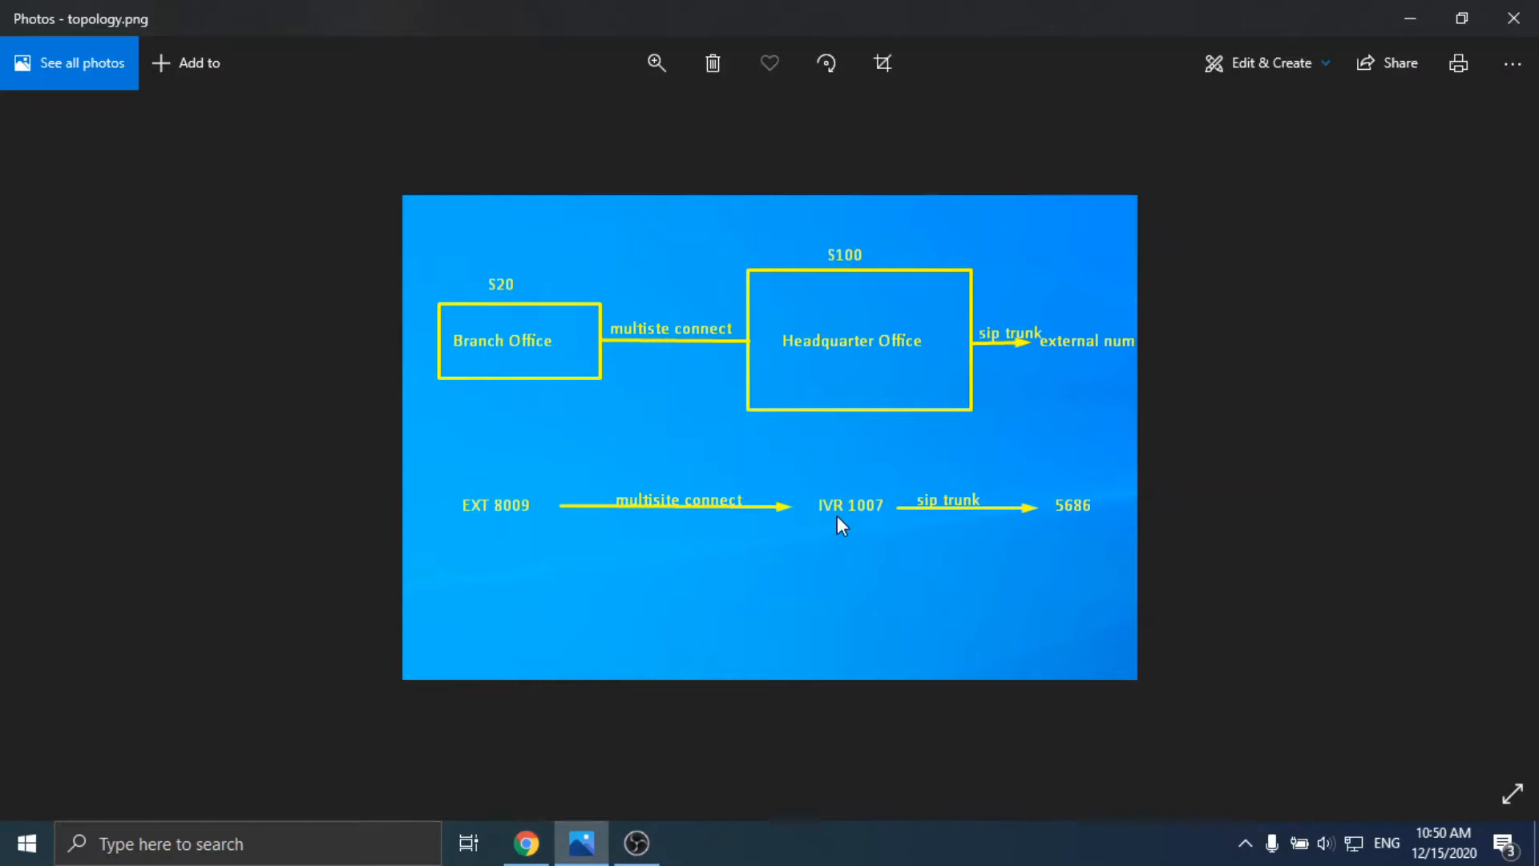
pyautogui.moveTo(863, 534)
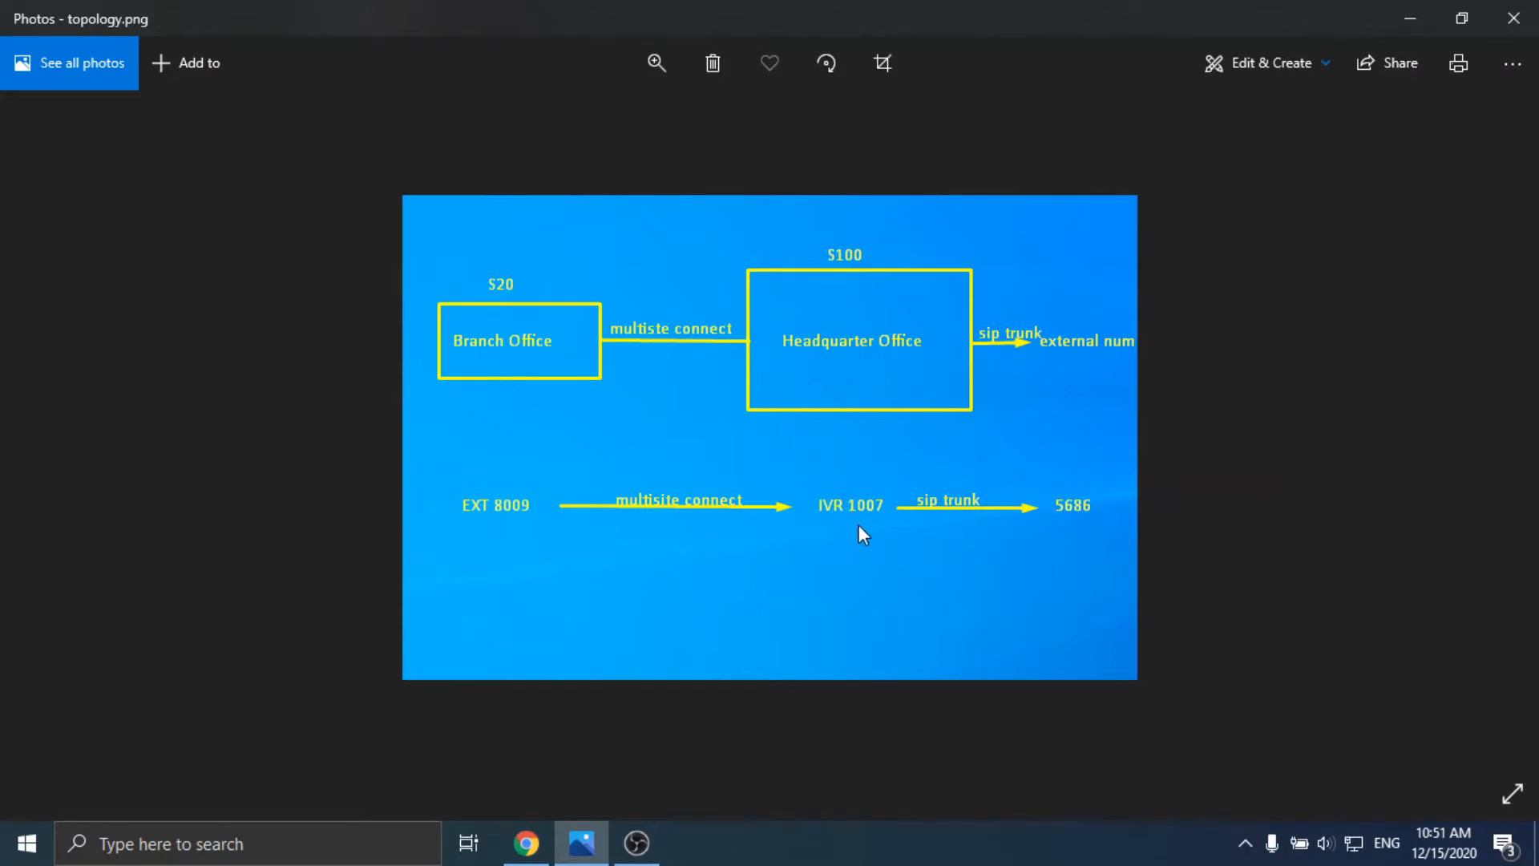
pyautogui.moveTo(1081, 510)
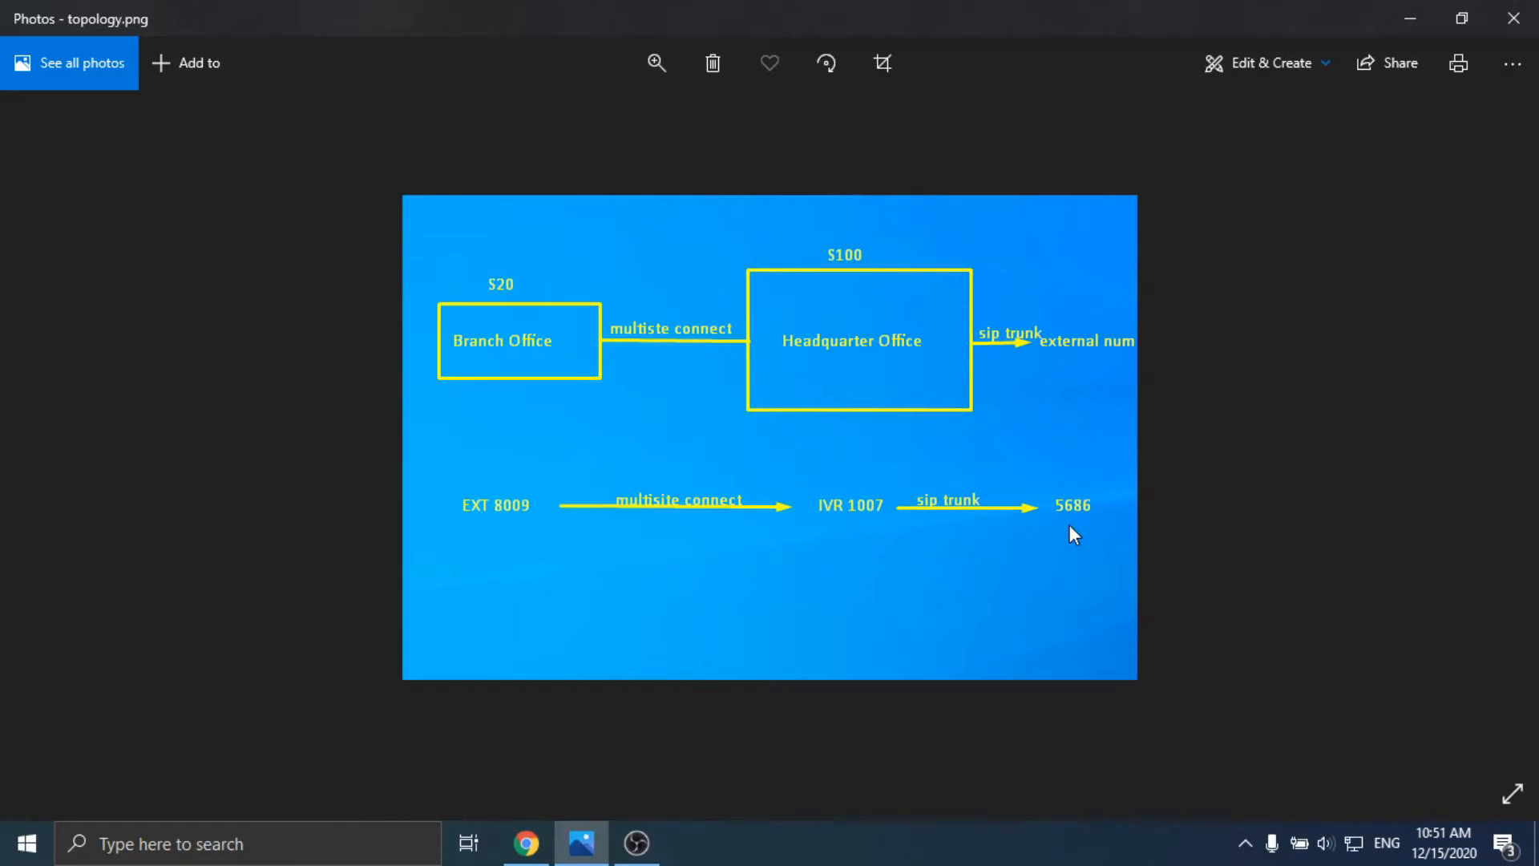
pyautogui.moveTo(1069, 540)
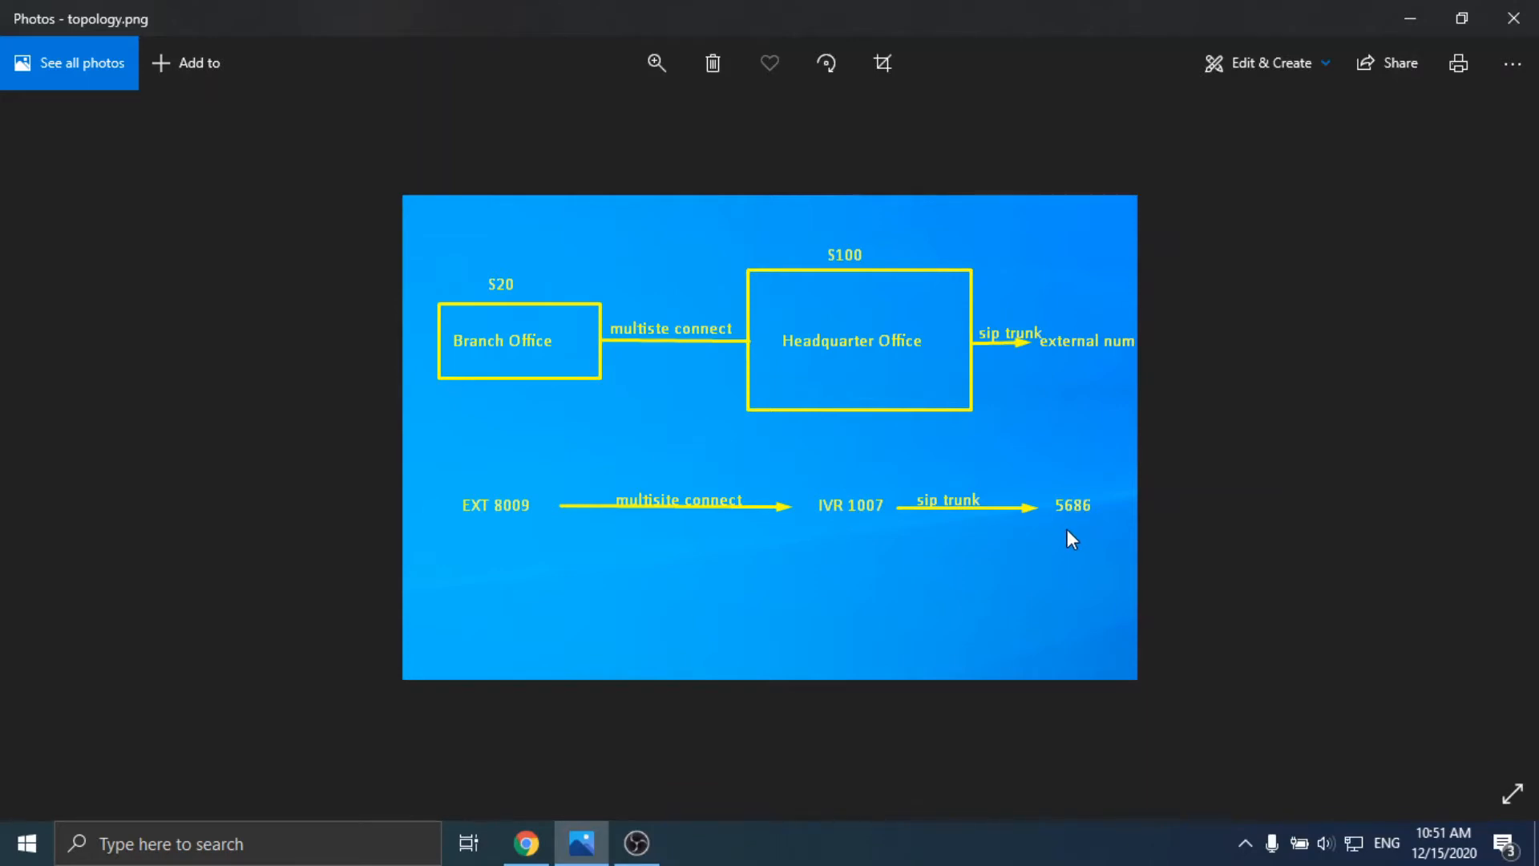
pyautogui.moveTo(716, 704)
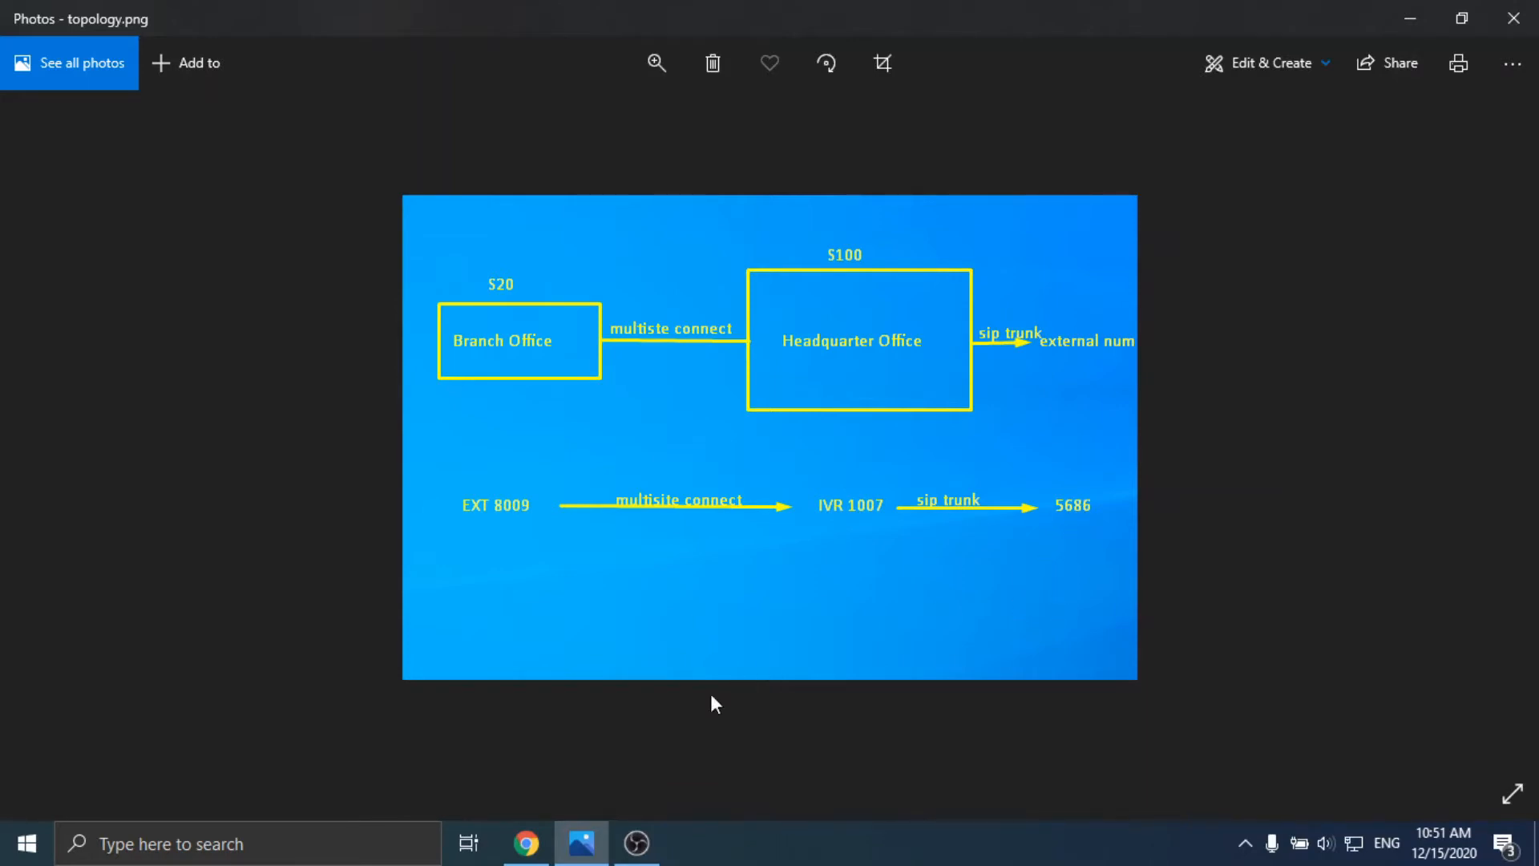
# - On the S100 headquarters PBX, reach the Multisite Interconnect page from PBX Extensions
pyautogui.click(526, 844)
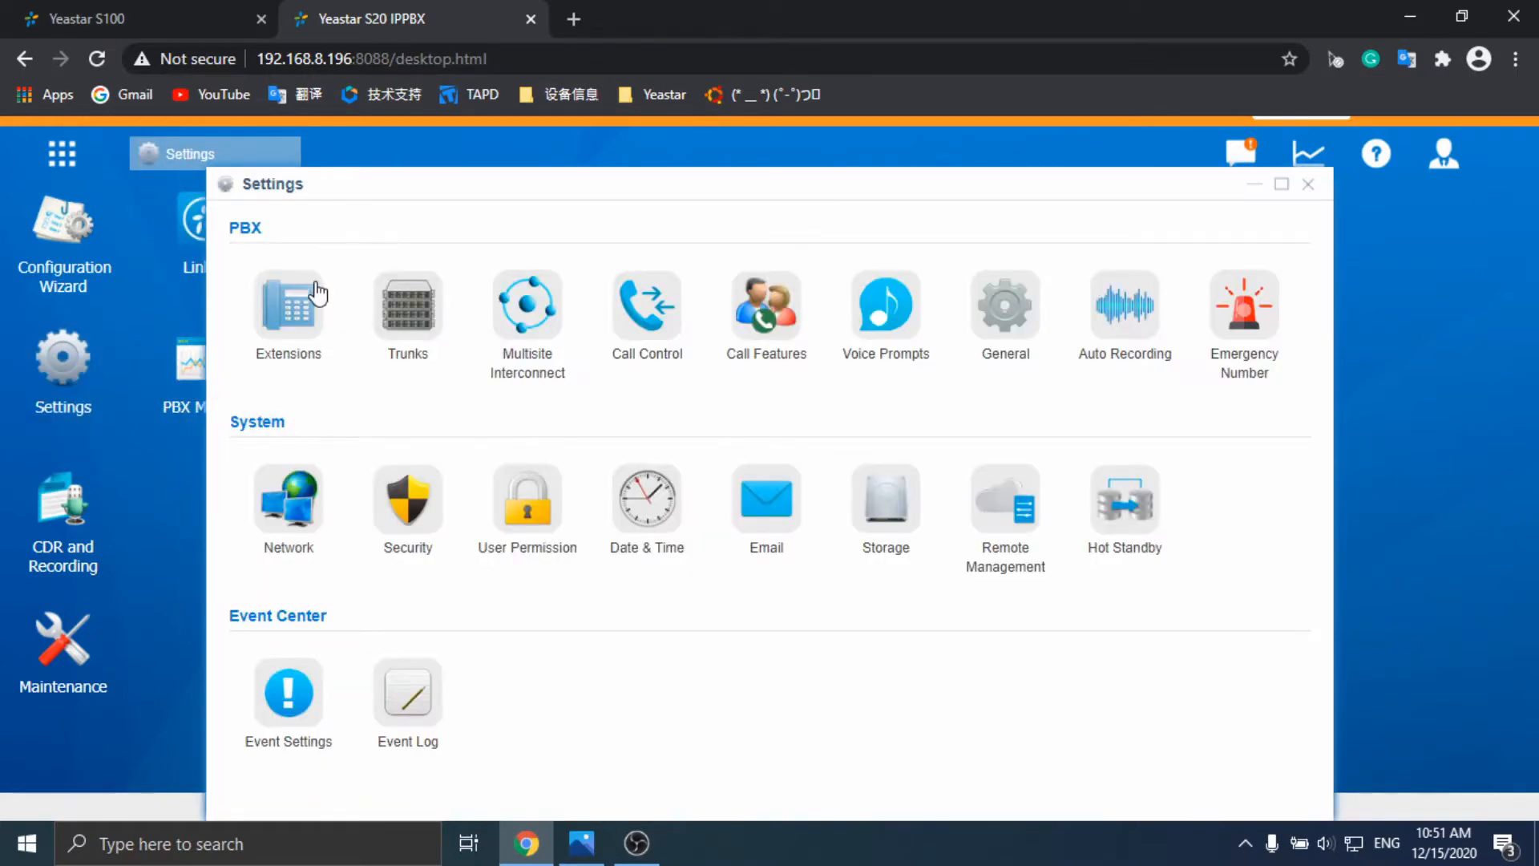
pyautogui.click(287, 304)
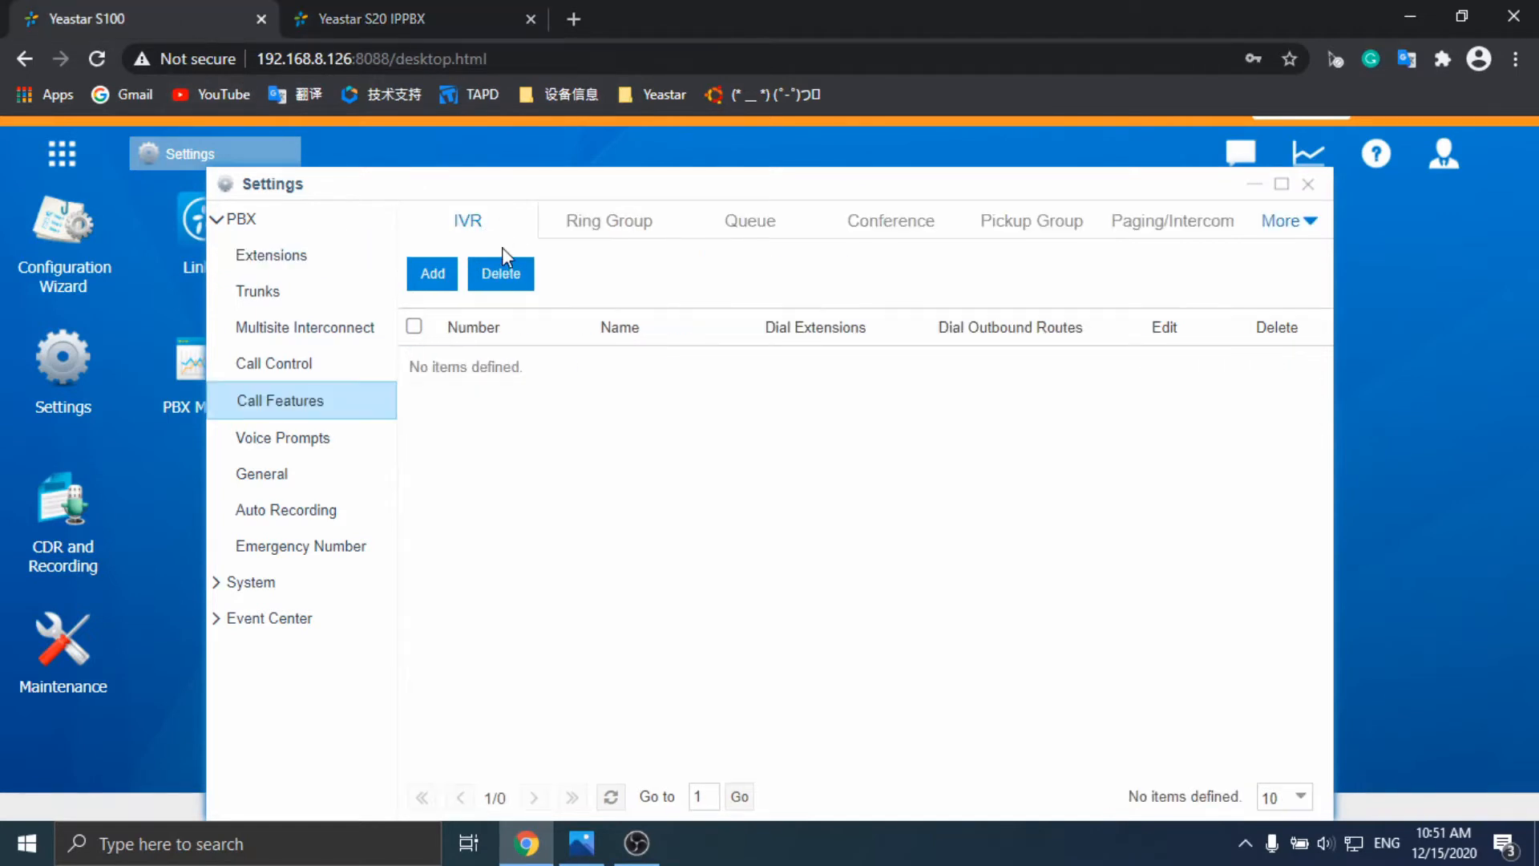
pyautogui.click(271, 255)
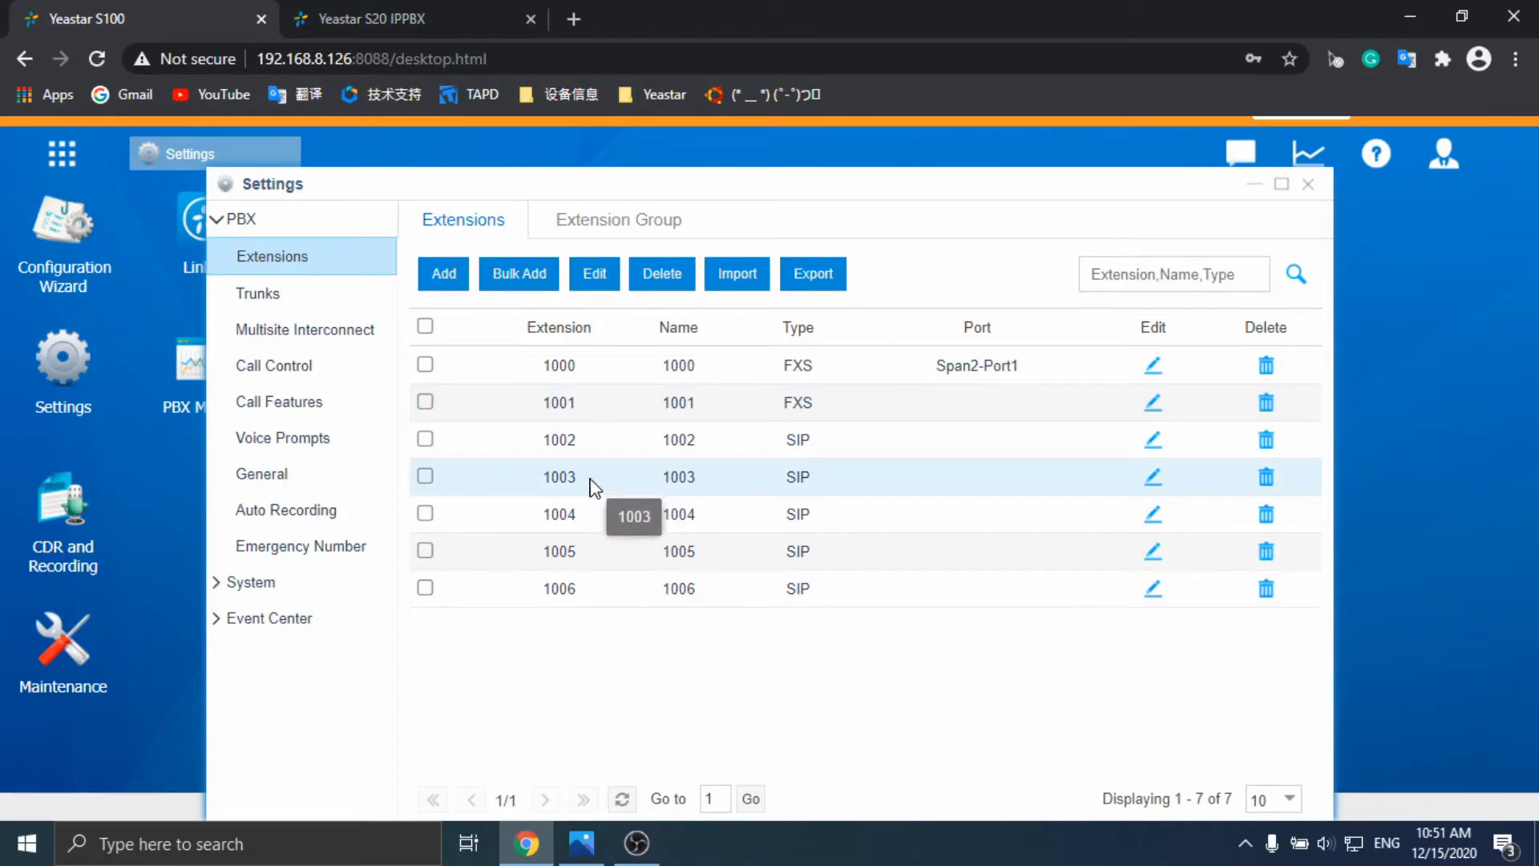
pyautogui.click(305, 328)
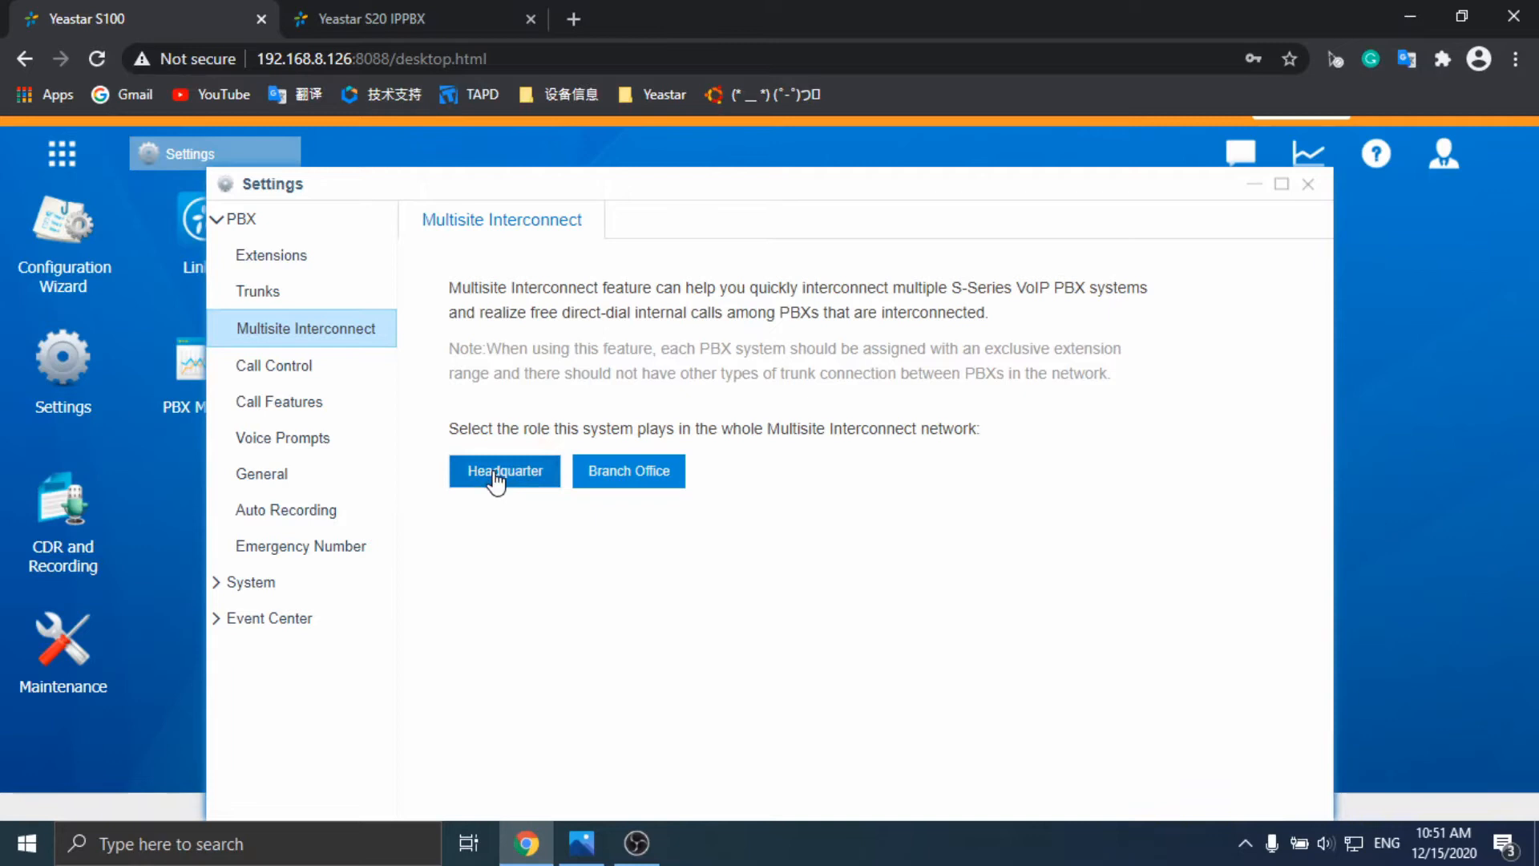
# - Make the S100 the Headquarter, listed as Local with extension range 1XXX
pyautogui.click(504, 471)
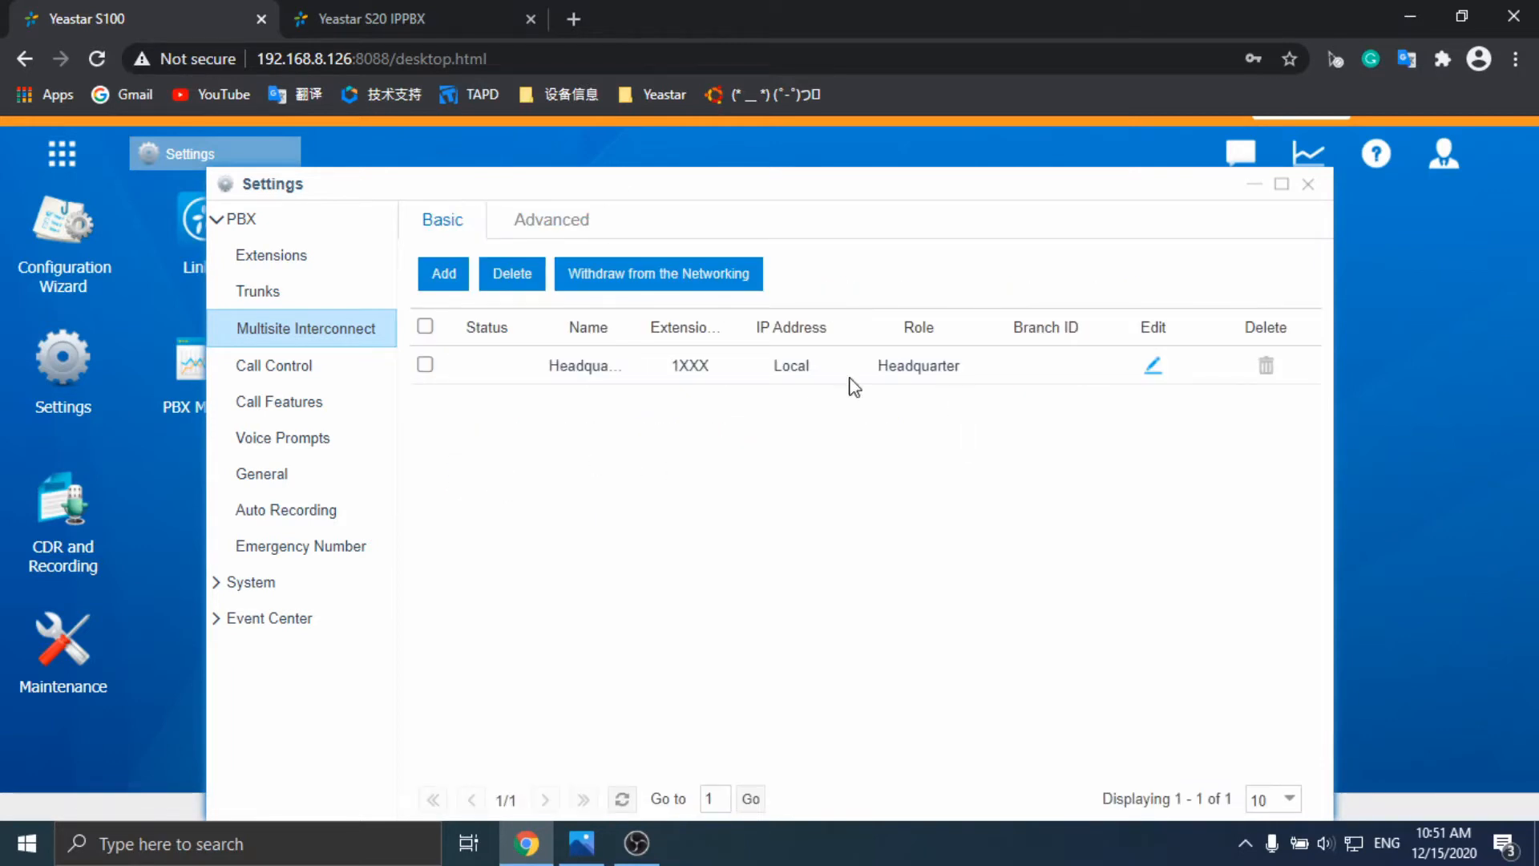
pyautogui.click(1153, 366)
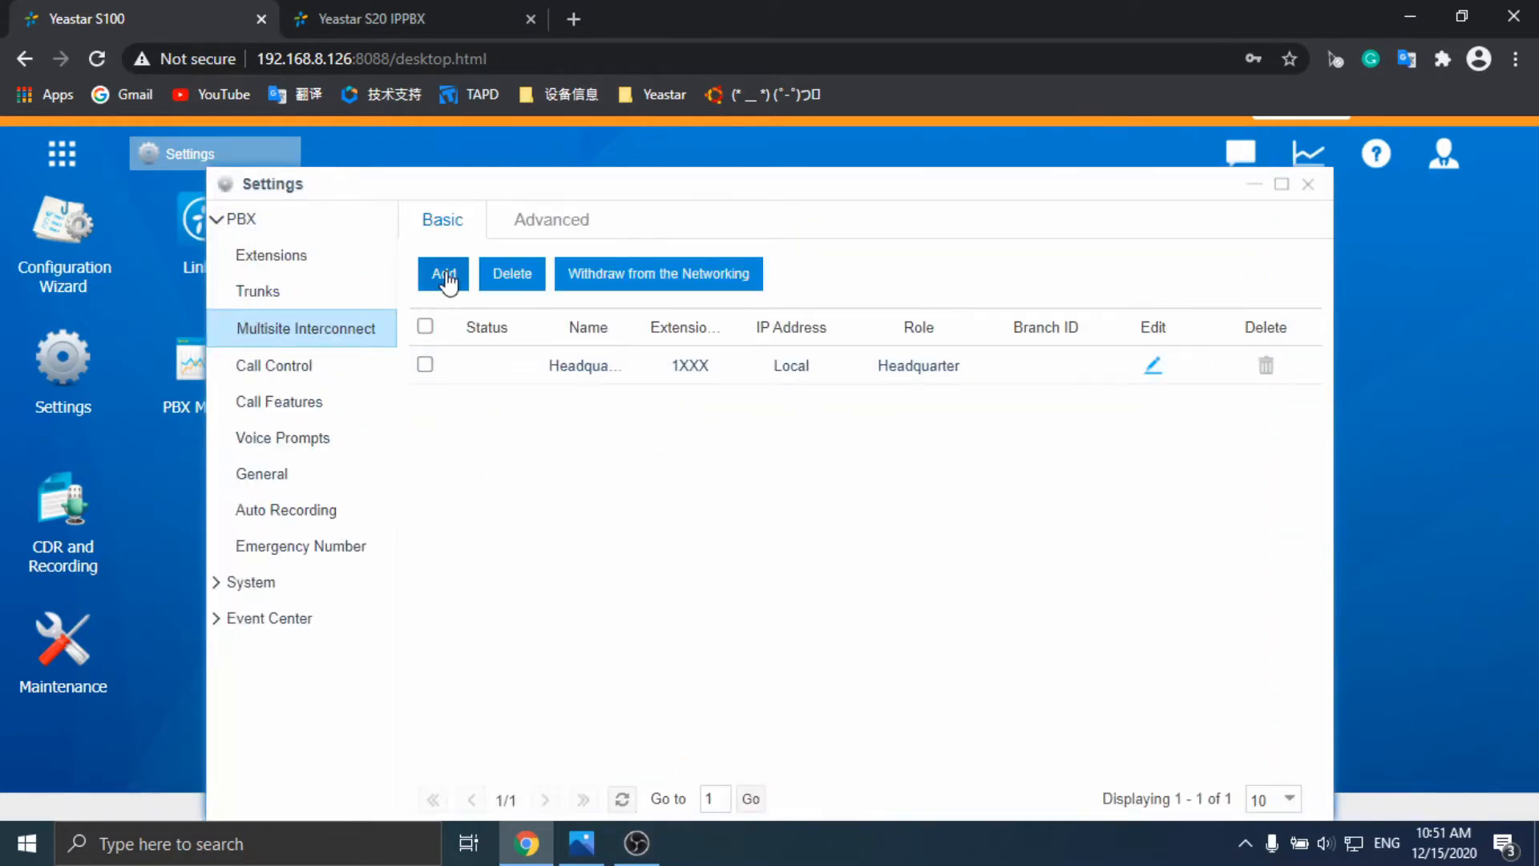
# - Add branch office 6800 with extensions starting with 8 on the S100 and apply the change
pyautogui.click(442, 274)
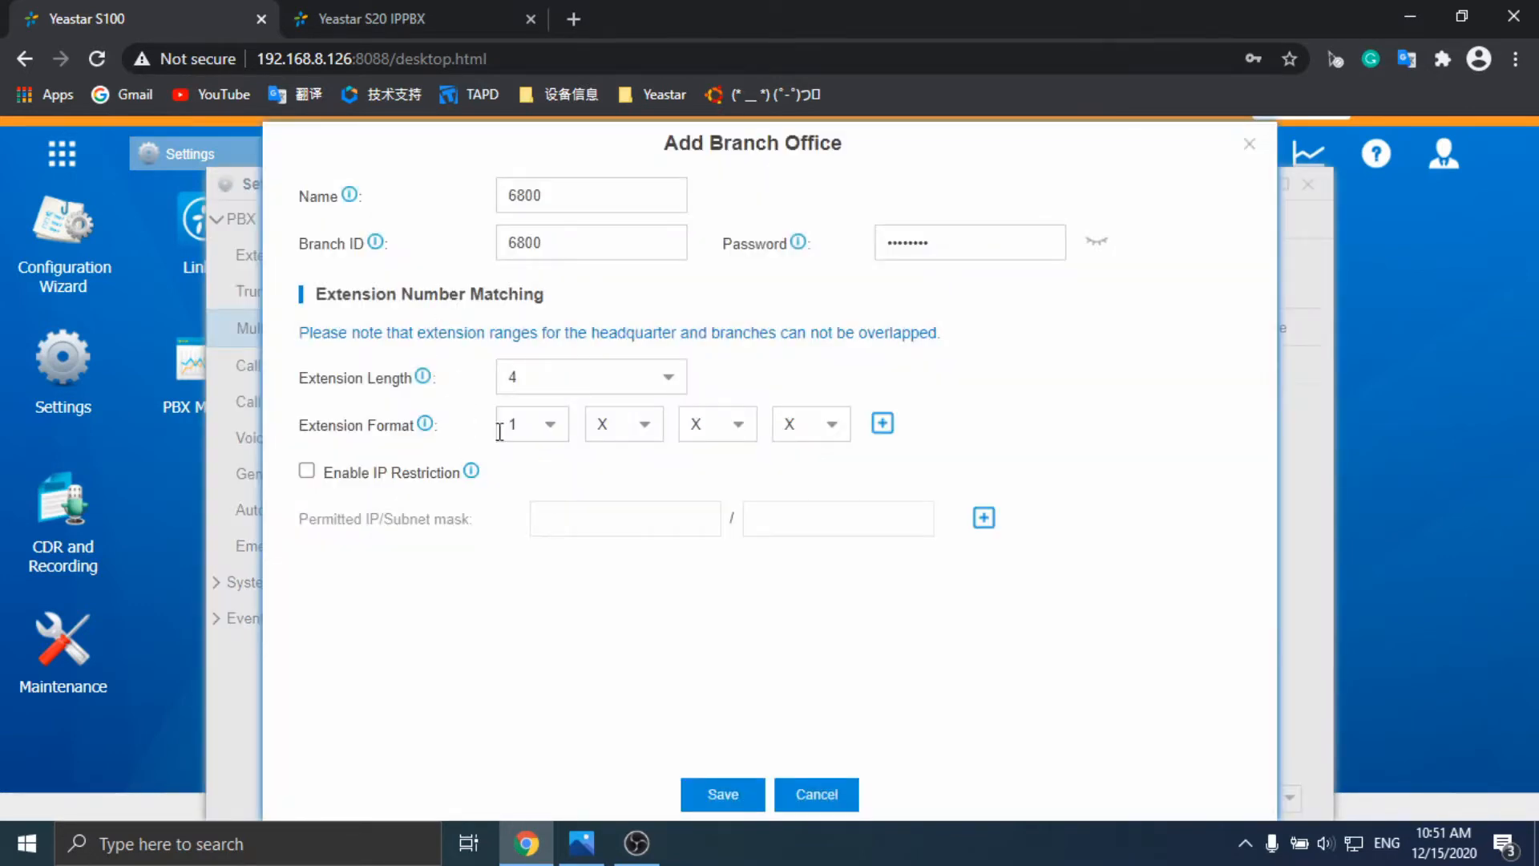
pyautogui.click(531, 424)
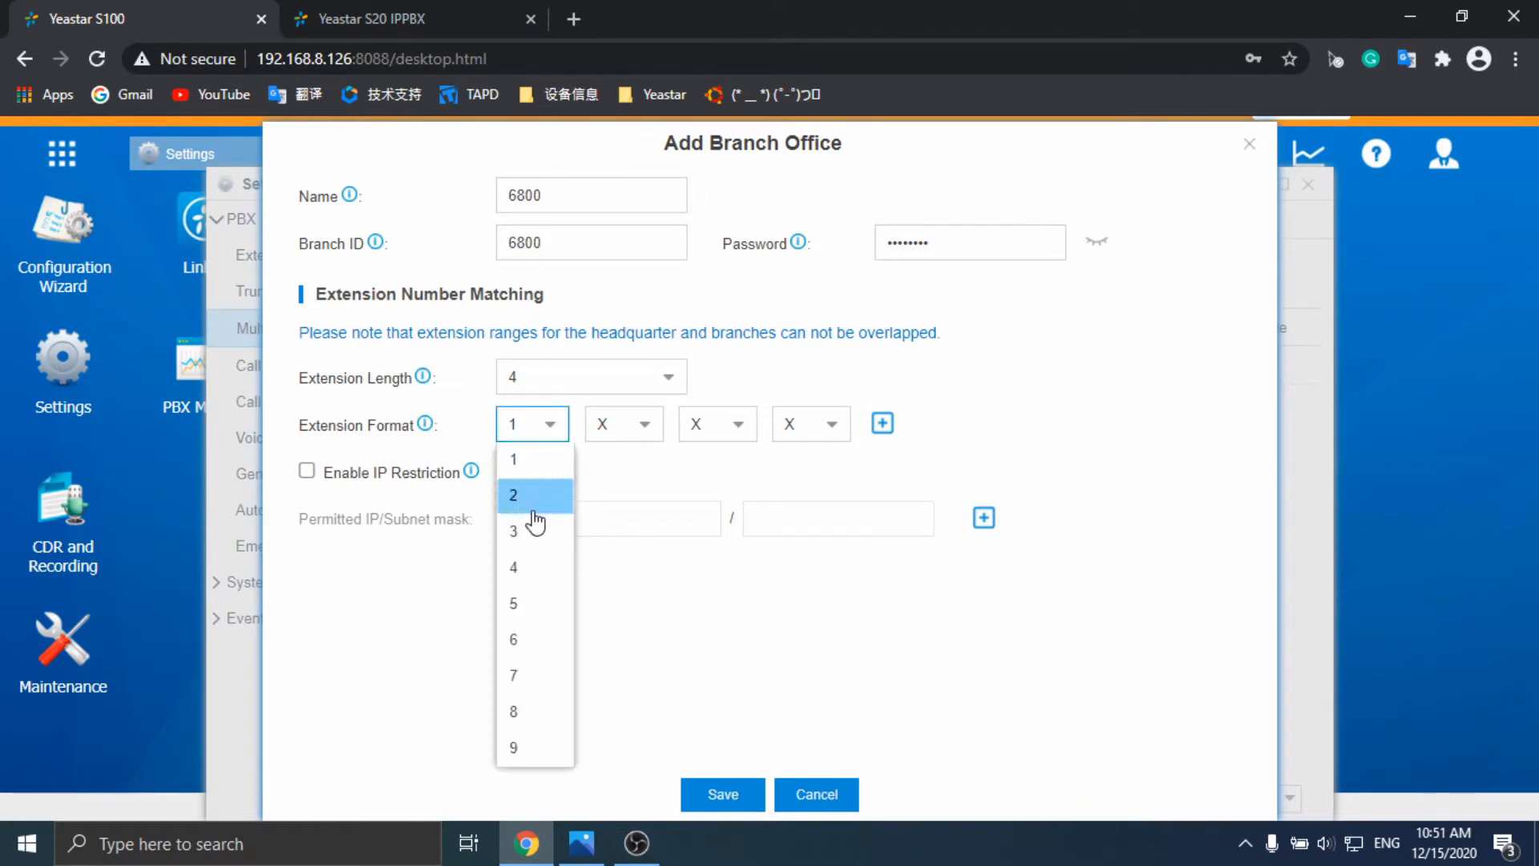
pyautogui.click(513, 710)
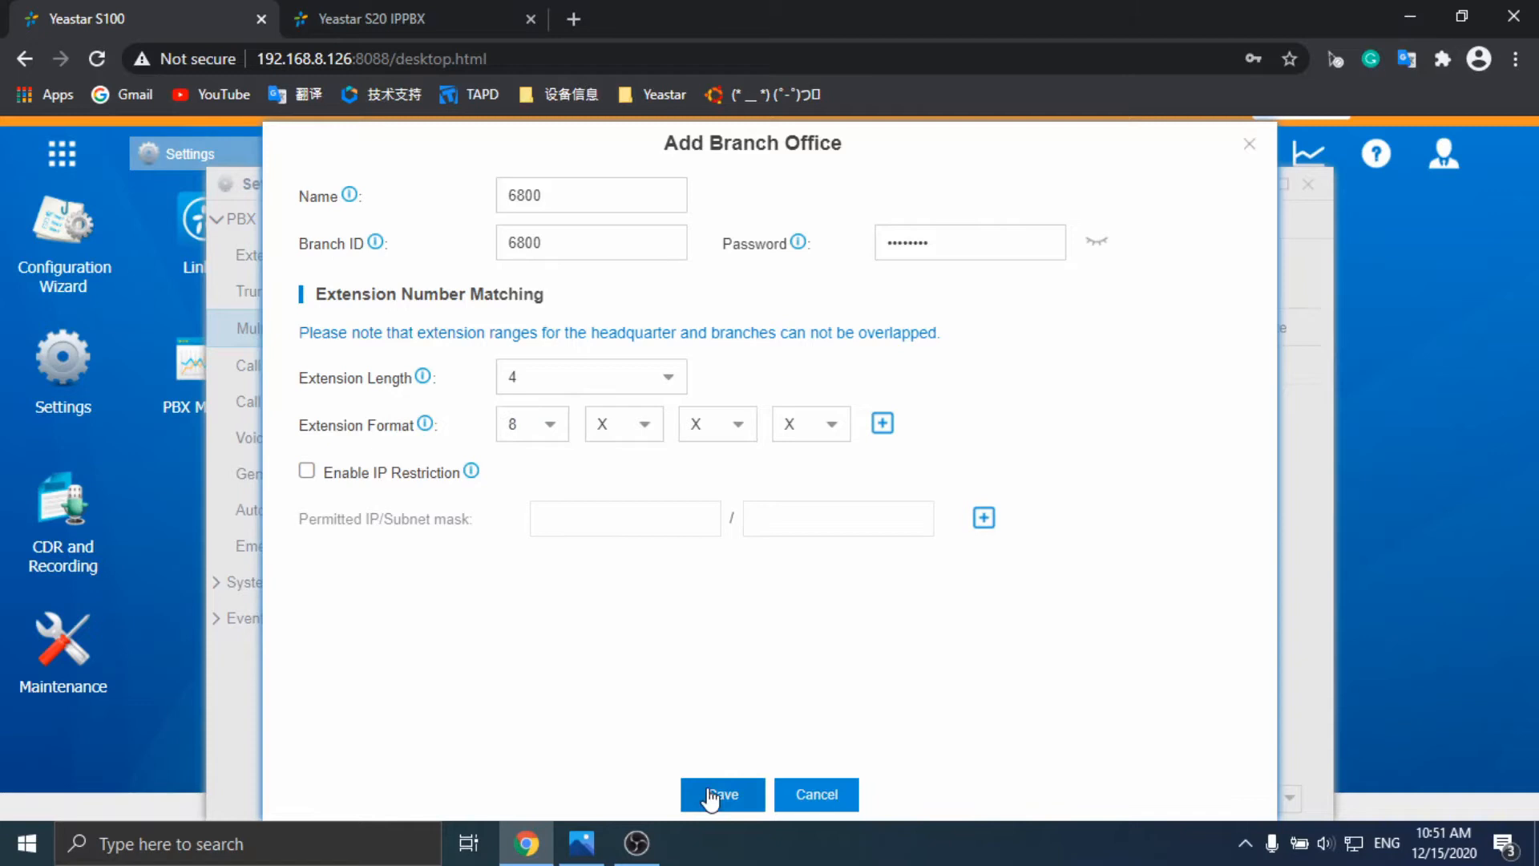
pyautogui.click(722, 794)
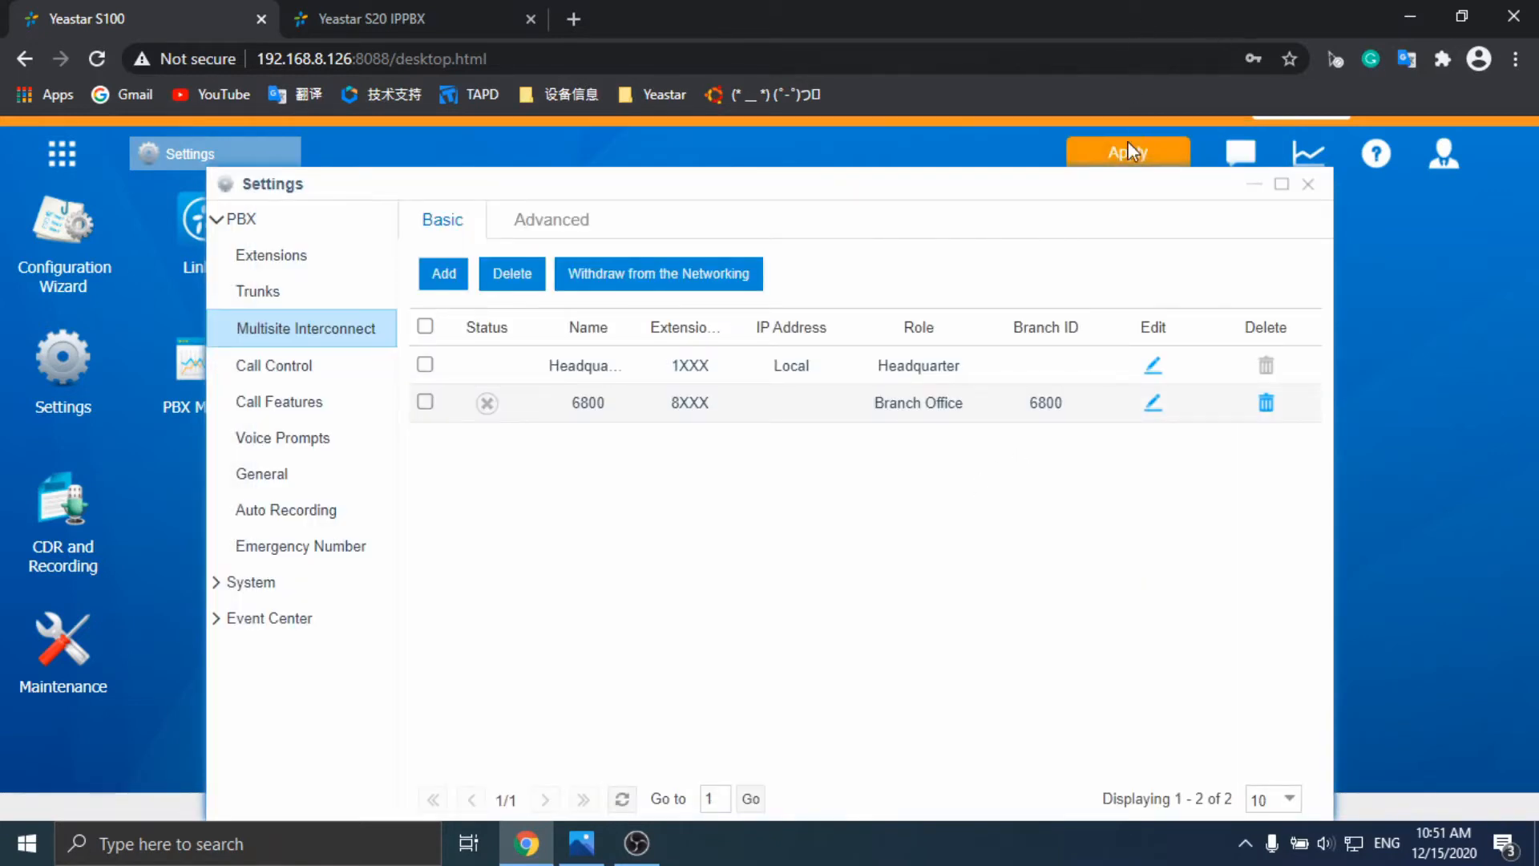
pyautogui.click(1128, 152)
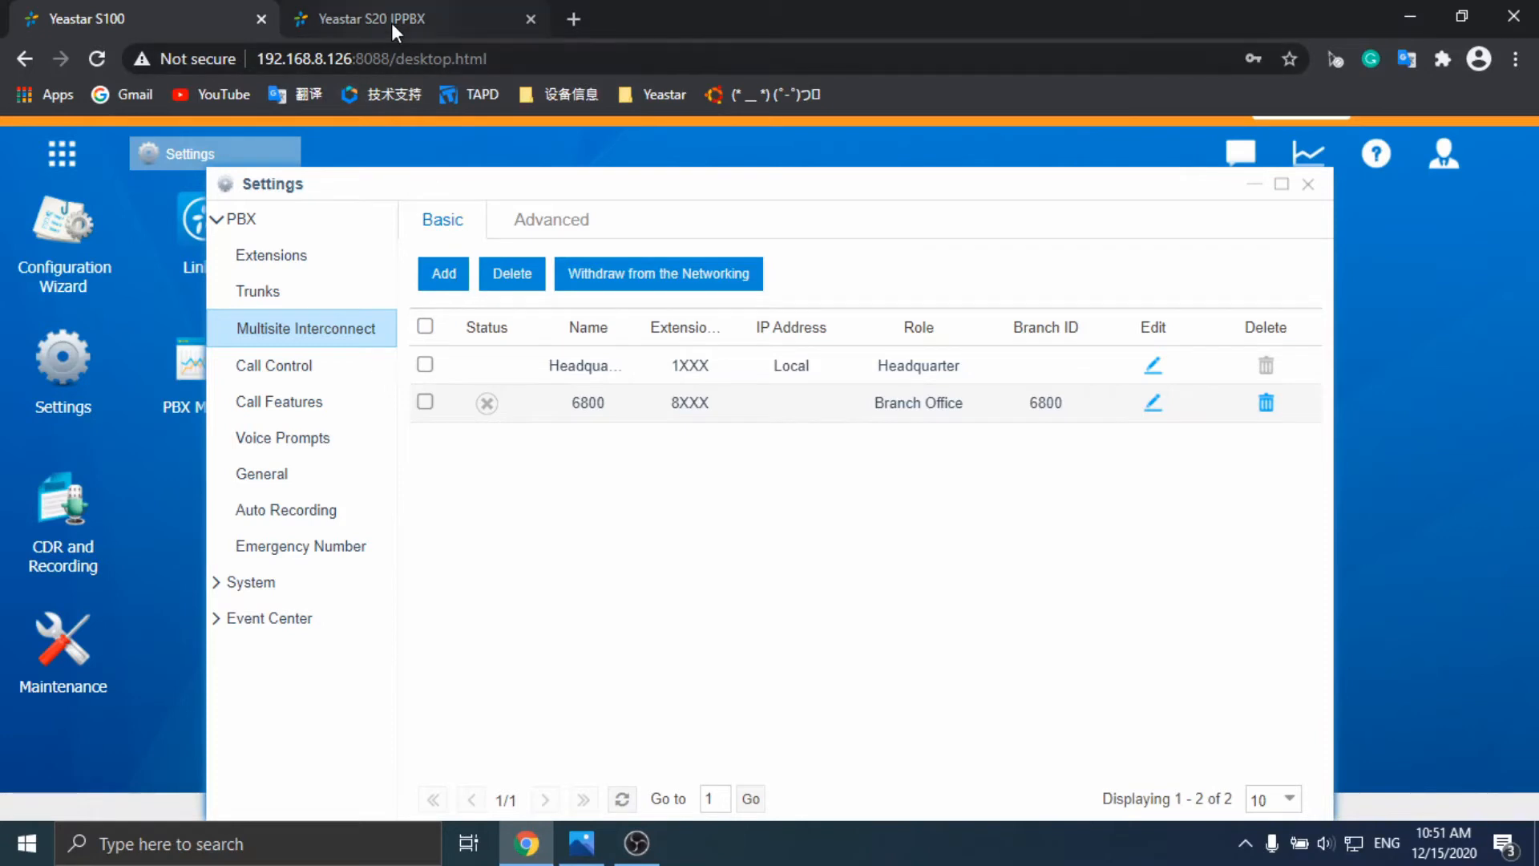
# - On the S20's Multisite Interconnect page, set it as a Branch Office
pyautogui.click(271, 255)
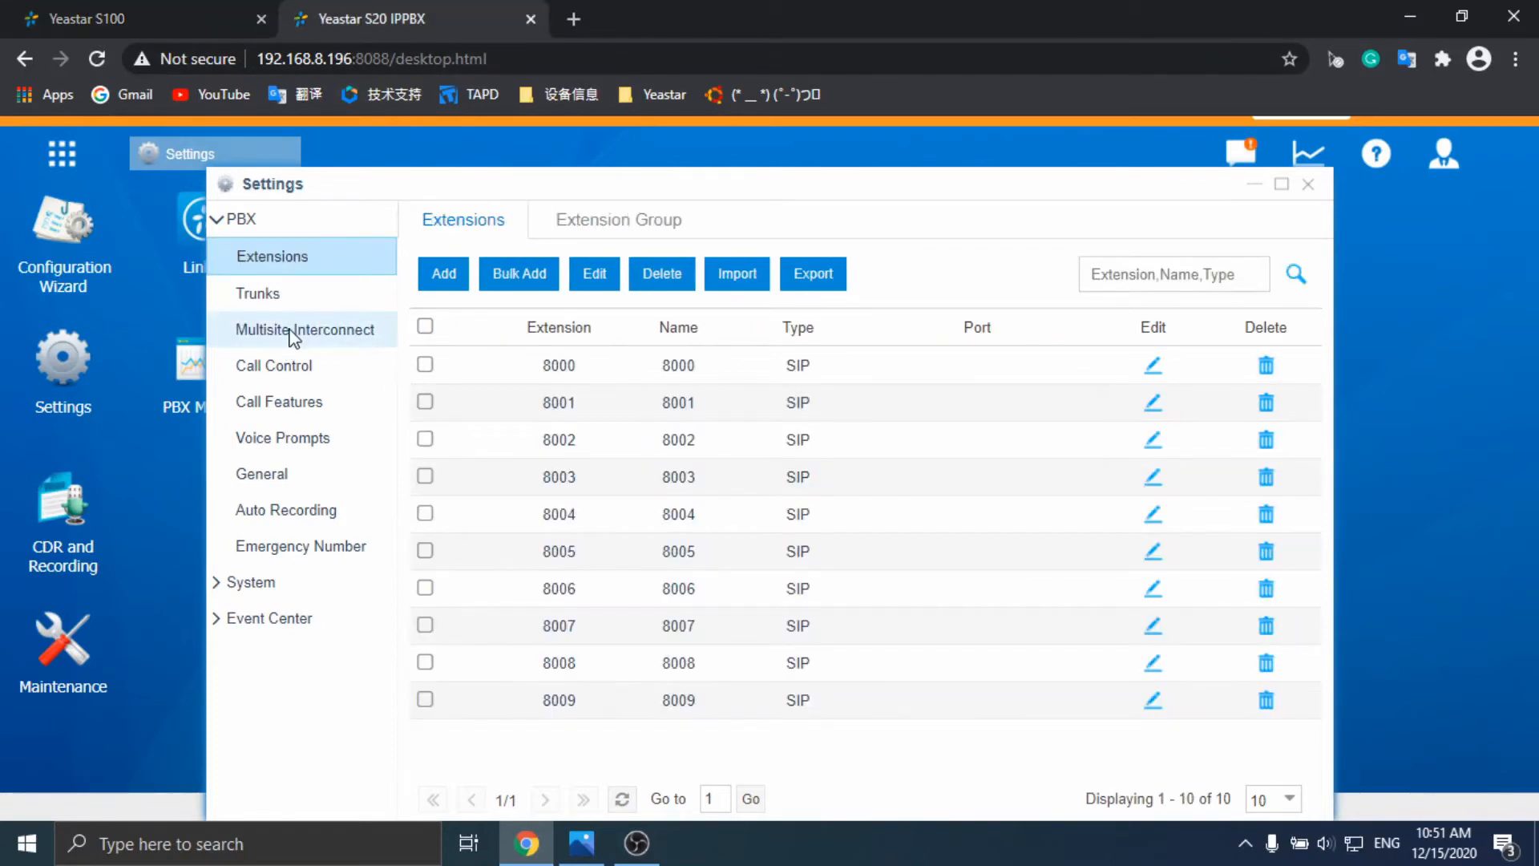
pyautogui.click(306, 329)
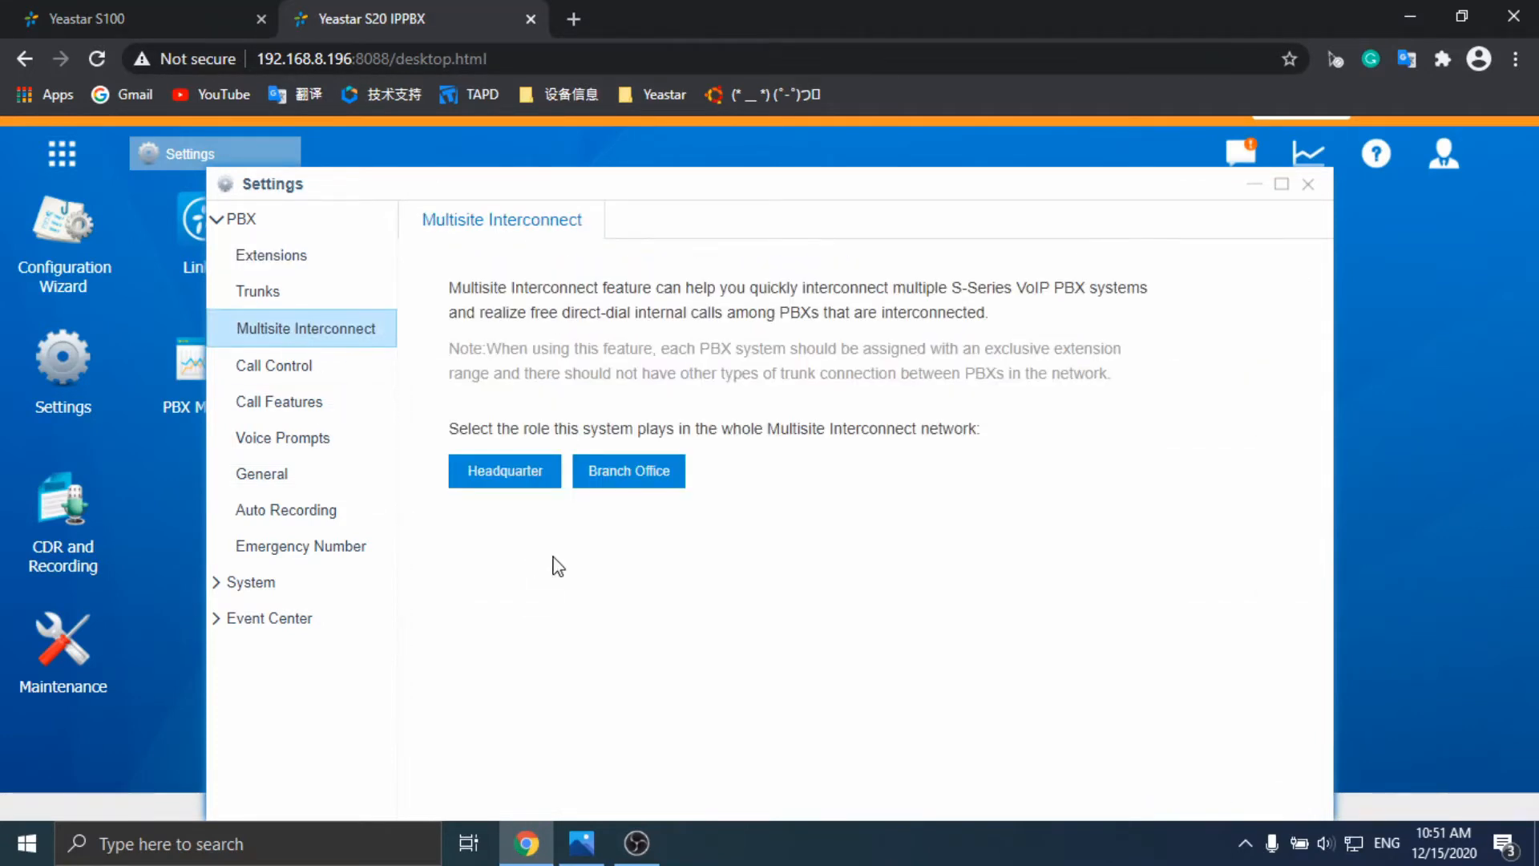
pyautogui.click(629, 472)
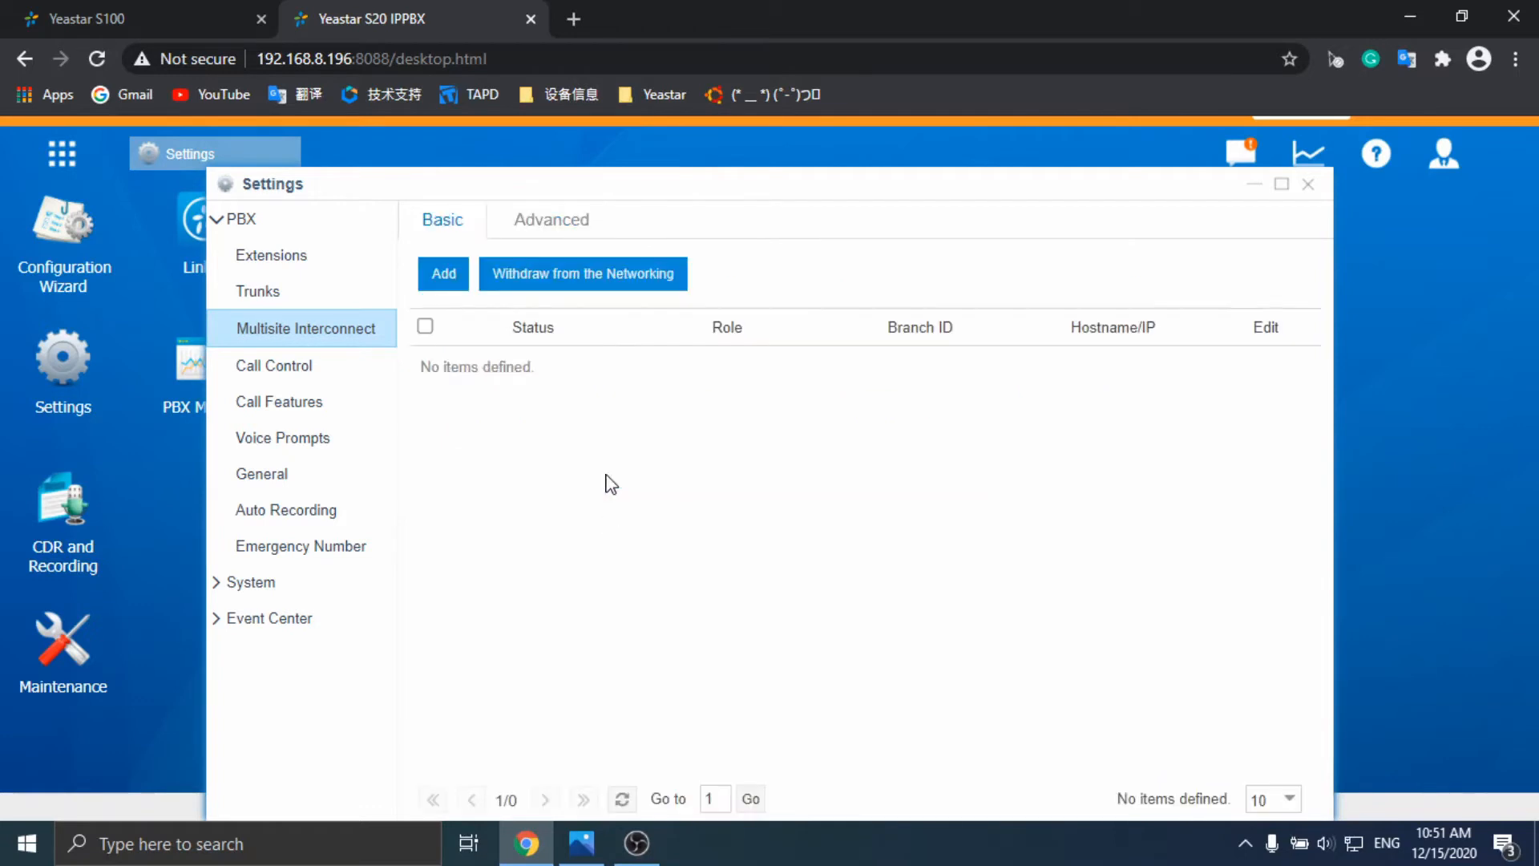
# - Add headquarters 192.168.8.126 on the S20 with branch ID 6800 and password, verified against the S100, and save
pyautogui.click(442, 275)
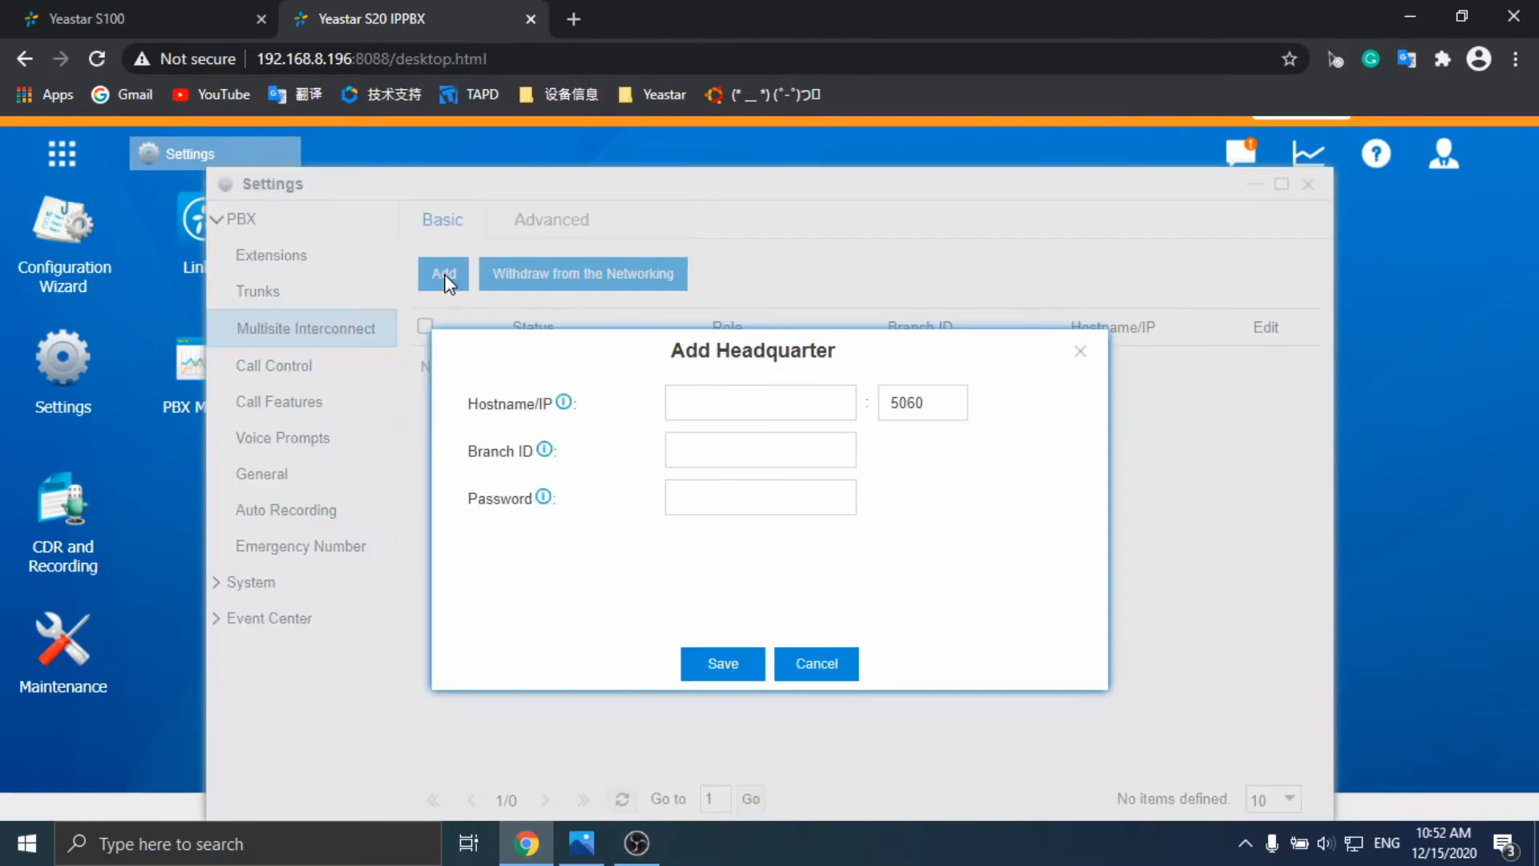
pyautogui.click(760, 403)
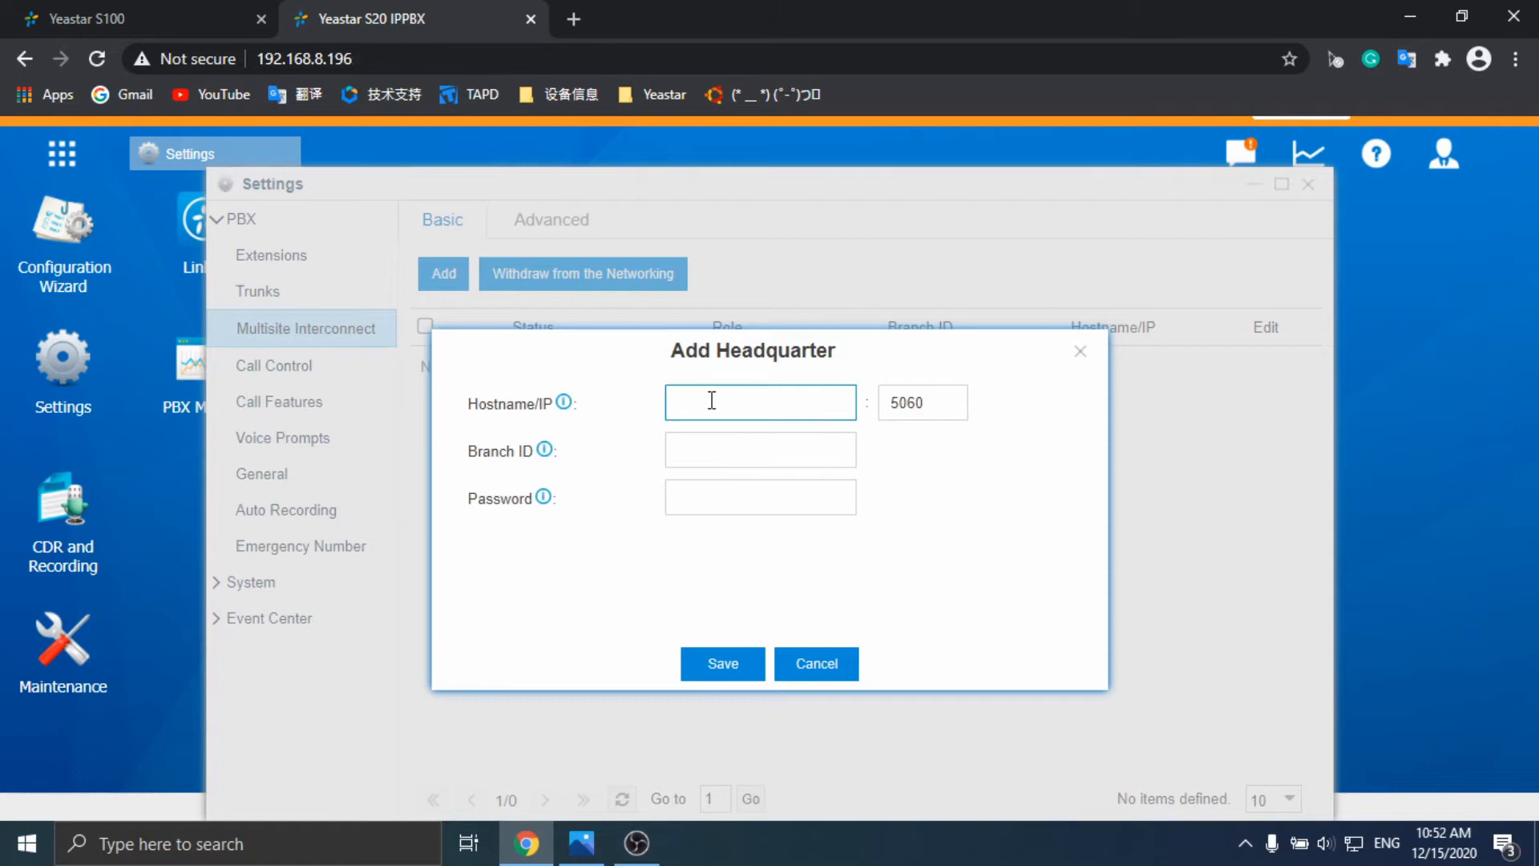
pyautogui.write('192.168.8.12')
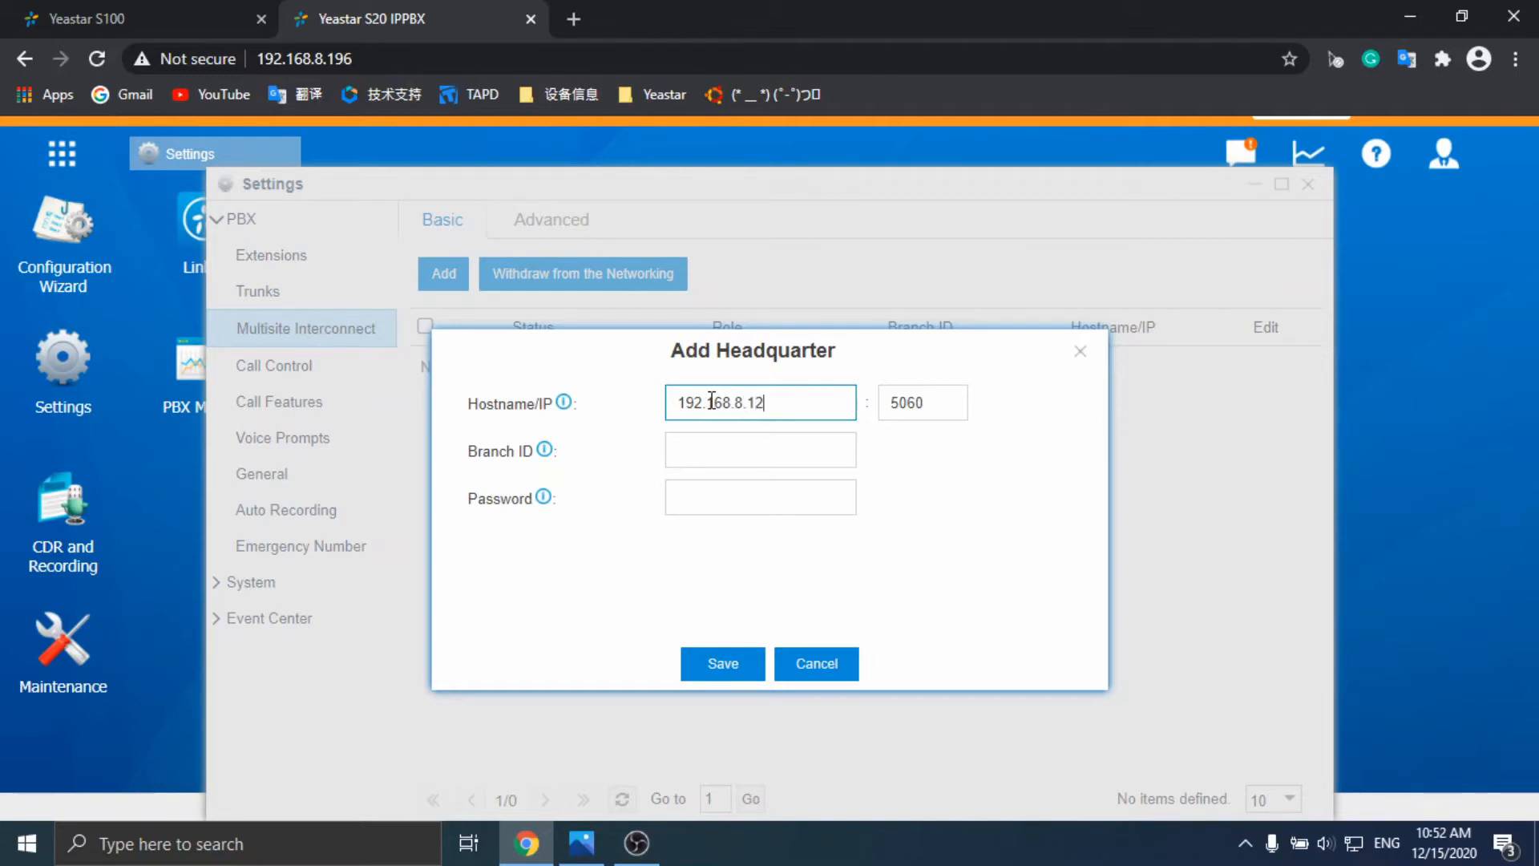
pyautogui.click(760, 449)
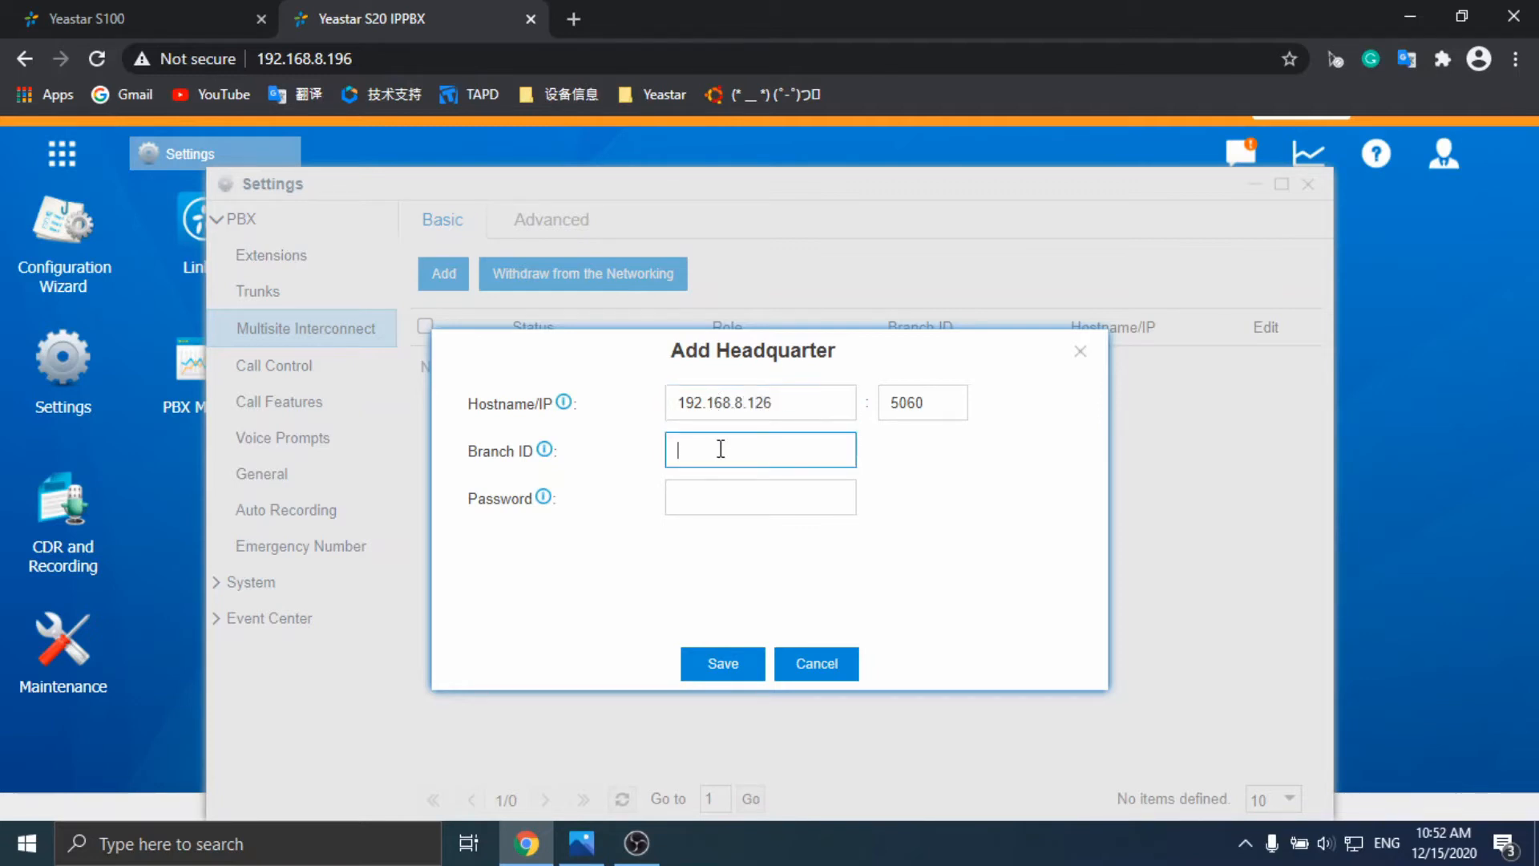
pyautogui.write('6800')
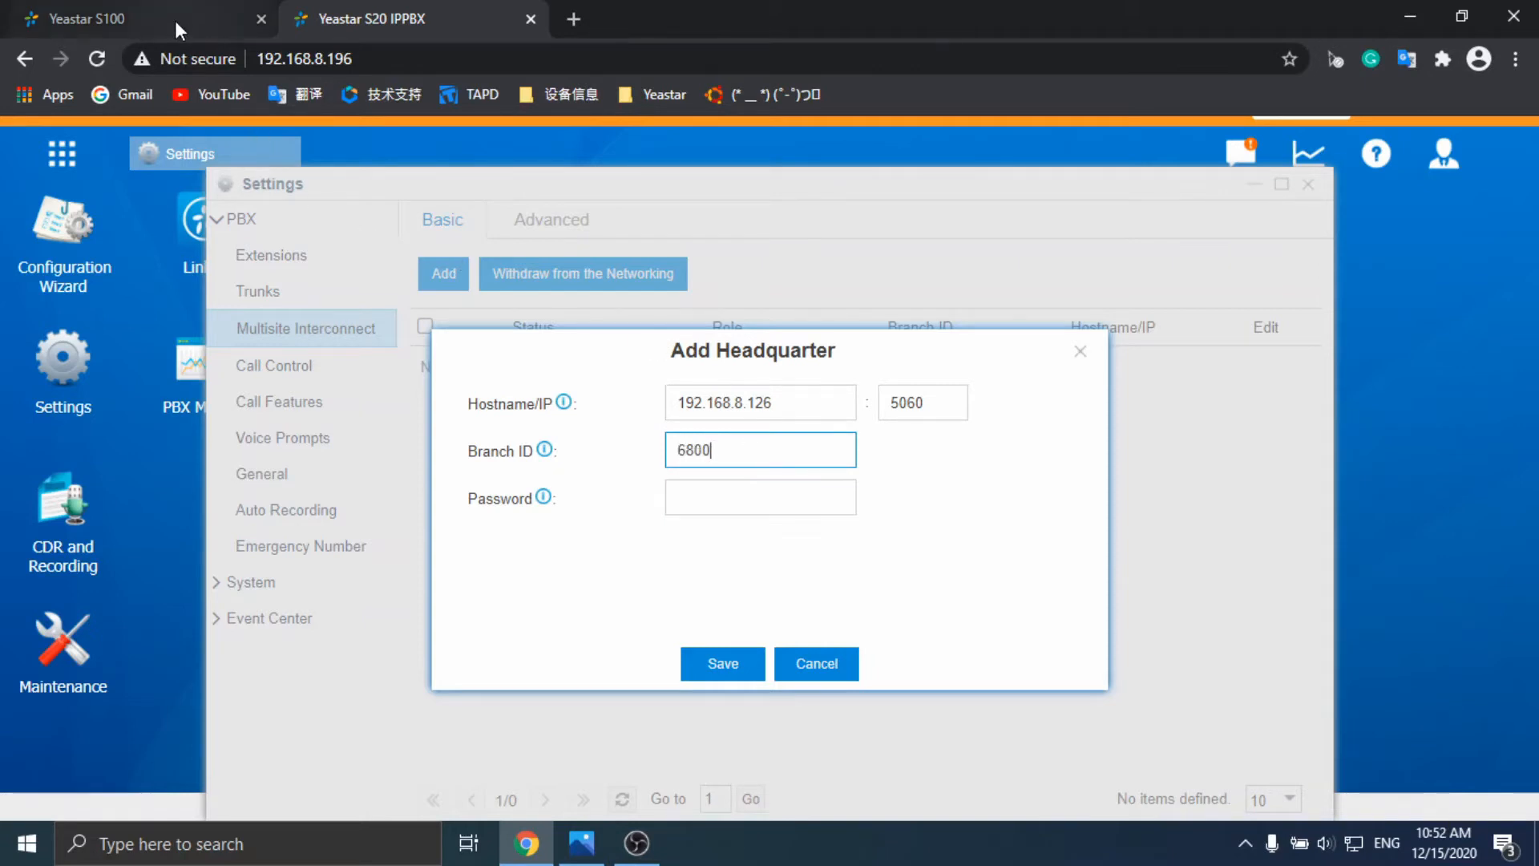
pyautogui.click(723, 664)
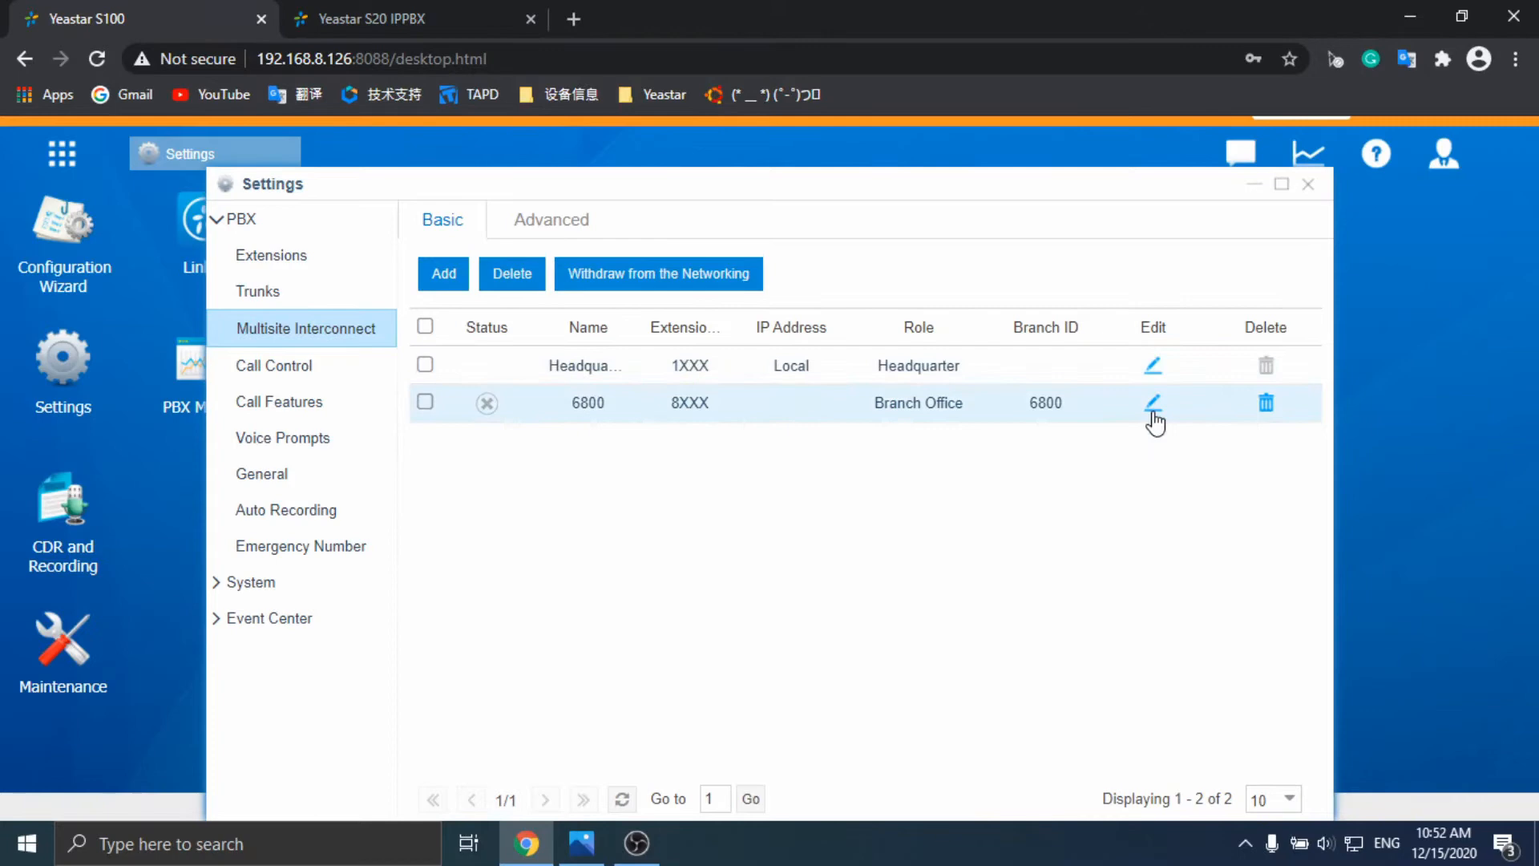
pyautogui.click(1153, 401)
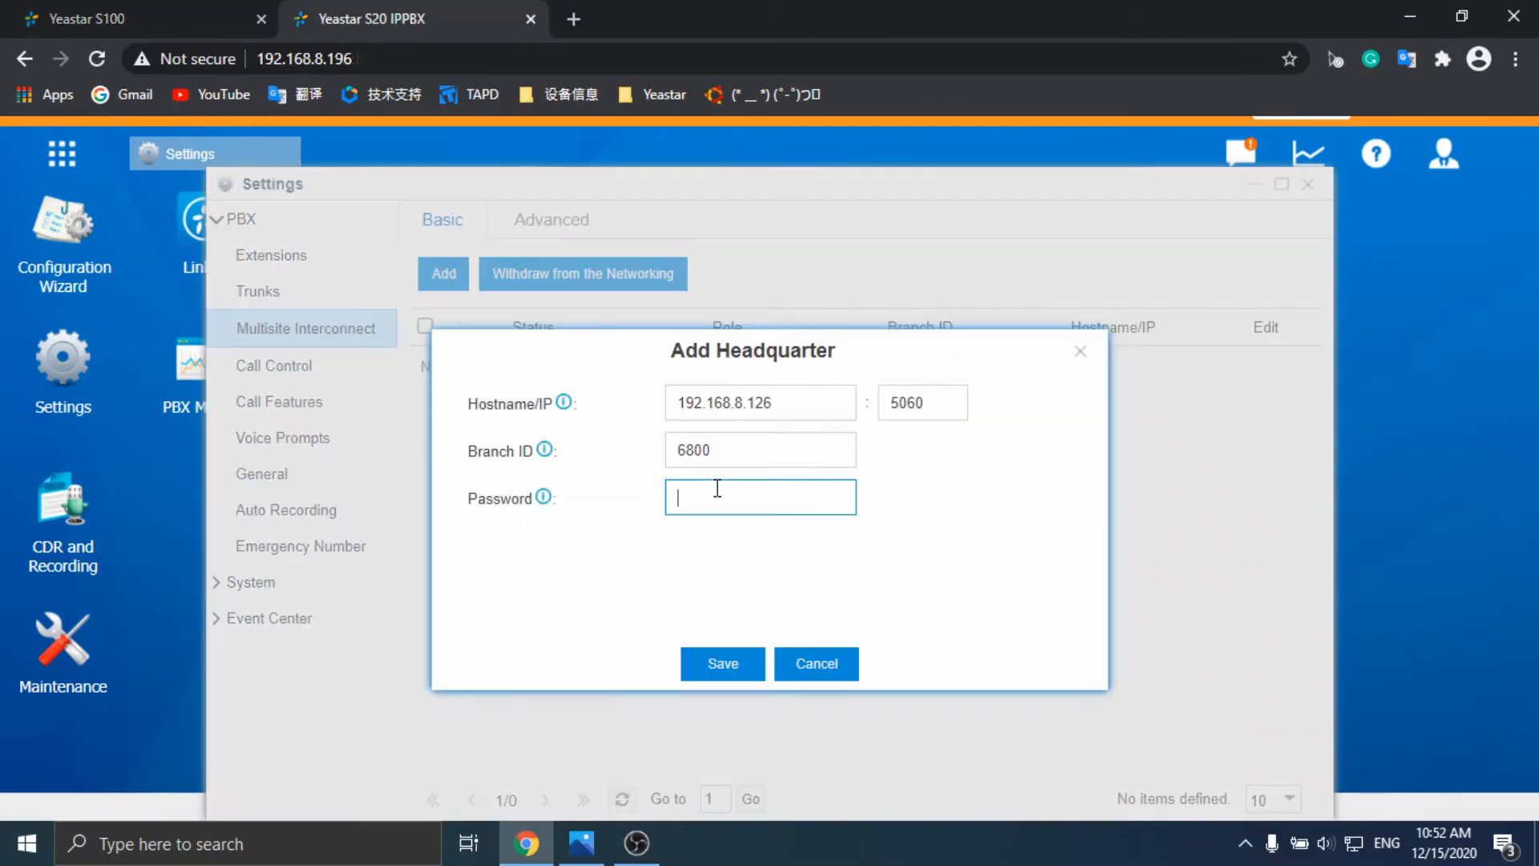
pyautogui.click(722, 664)
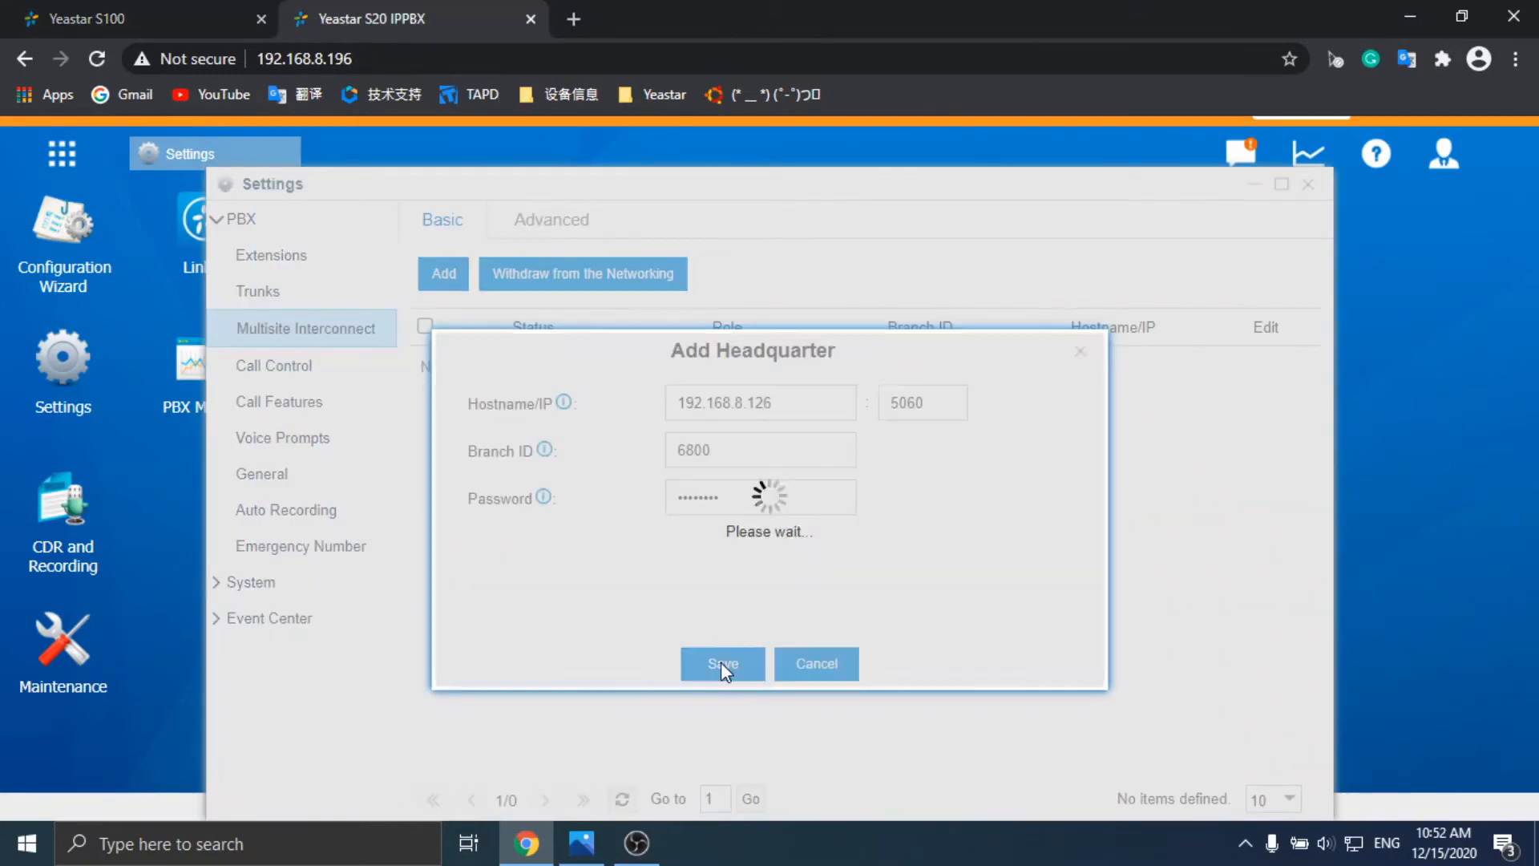
pyautogui.click(724, 663)
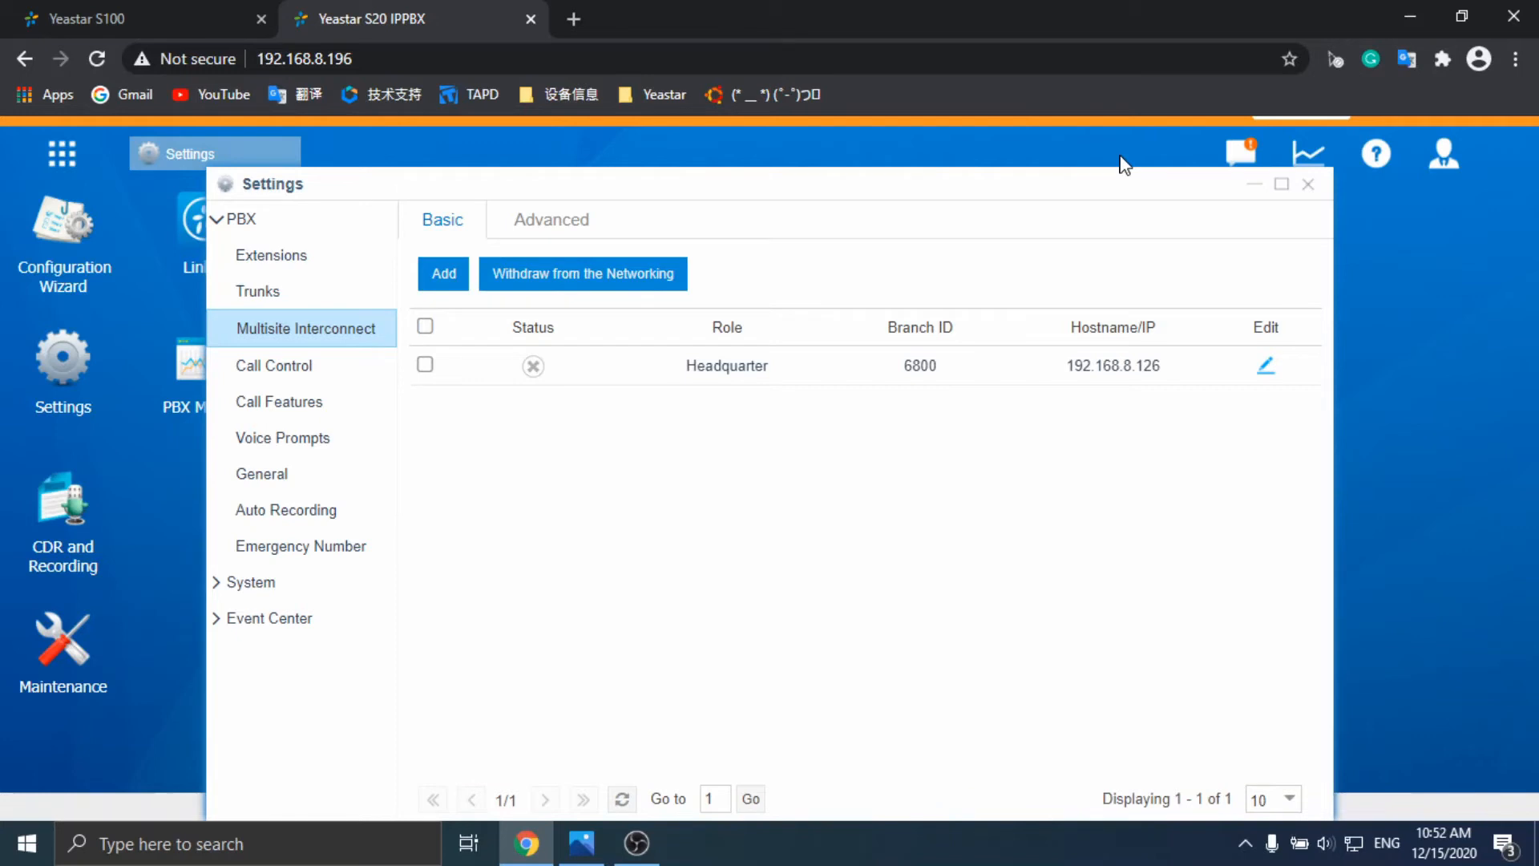
pyautogui.moveTo(681, 514)
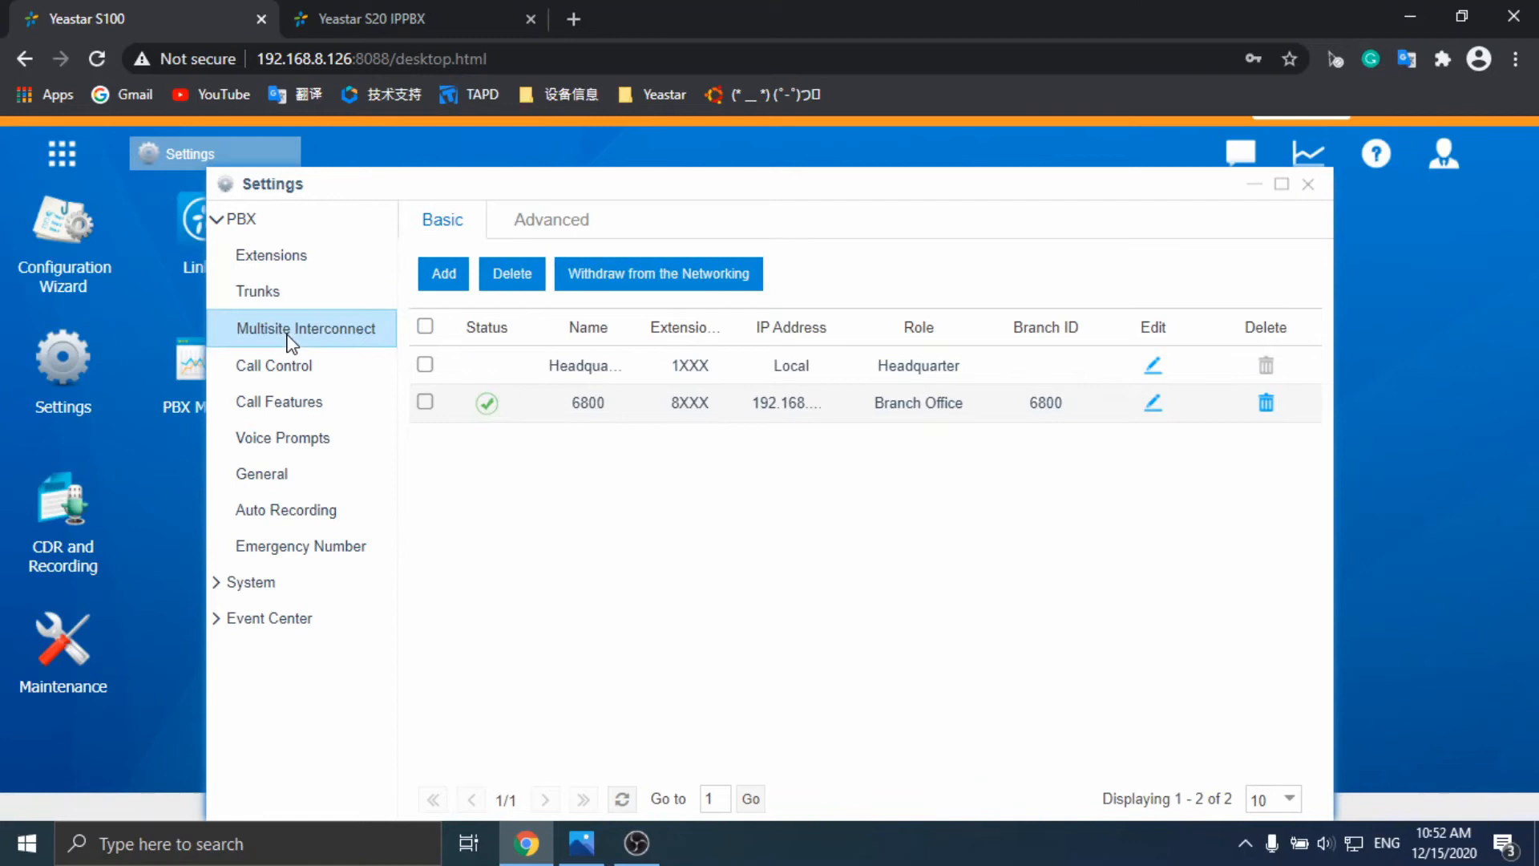
# - Create a new IVR on the S100 with number 1007 and name formultisite
pyautogui.click(279, 401)
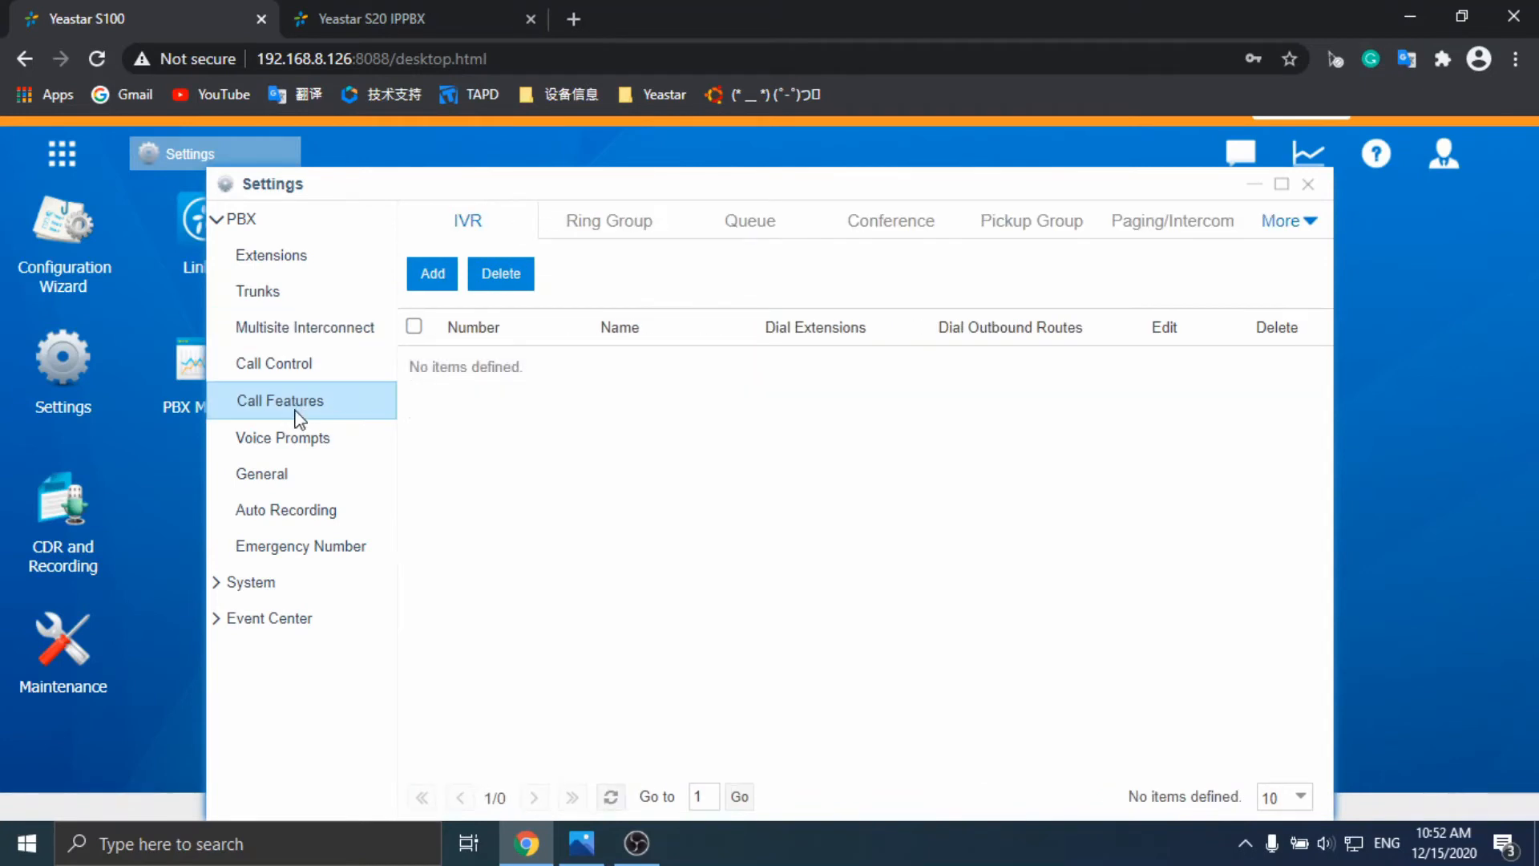
pyautogui.click(432, 272)
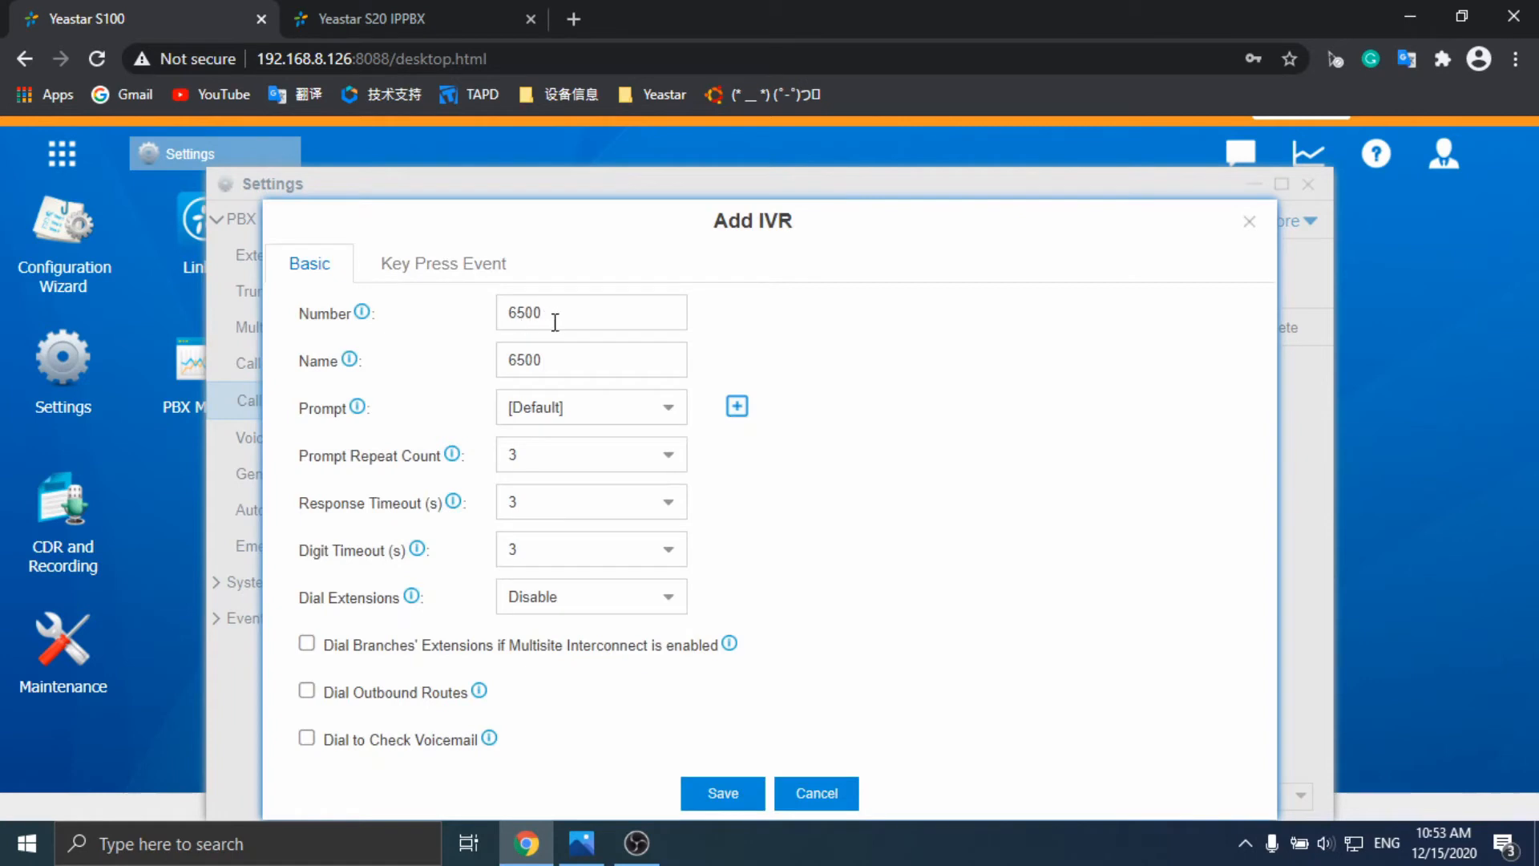
pyautogui.write('1')
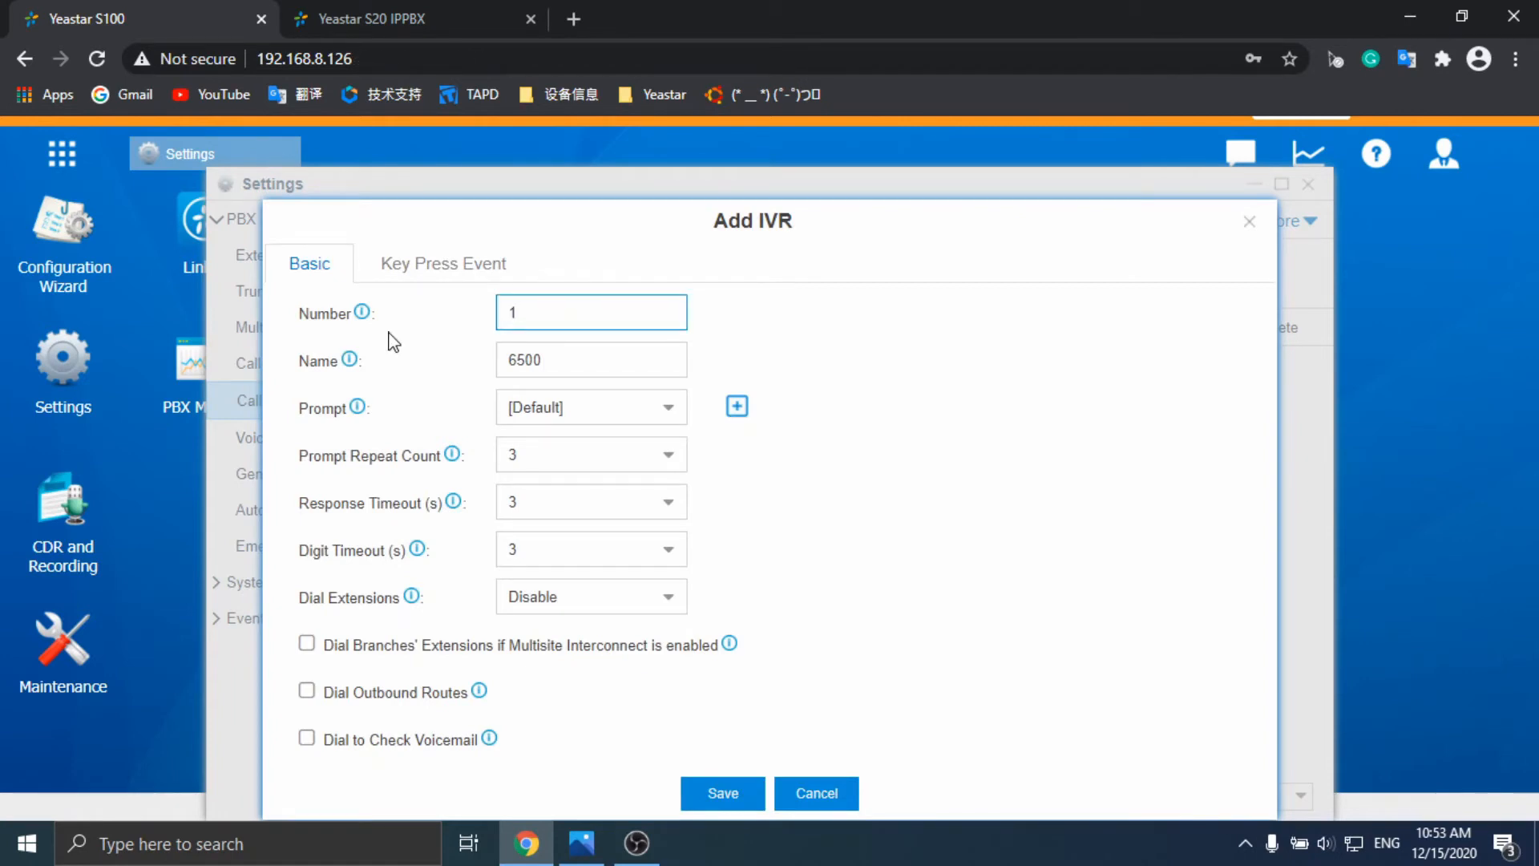
pyautogui.write('1007')
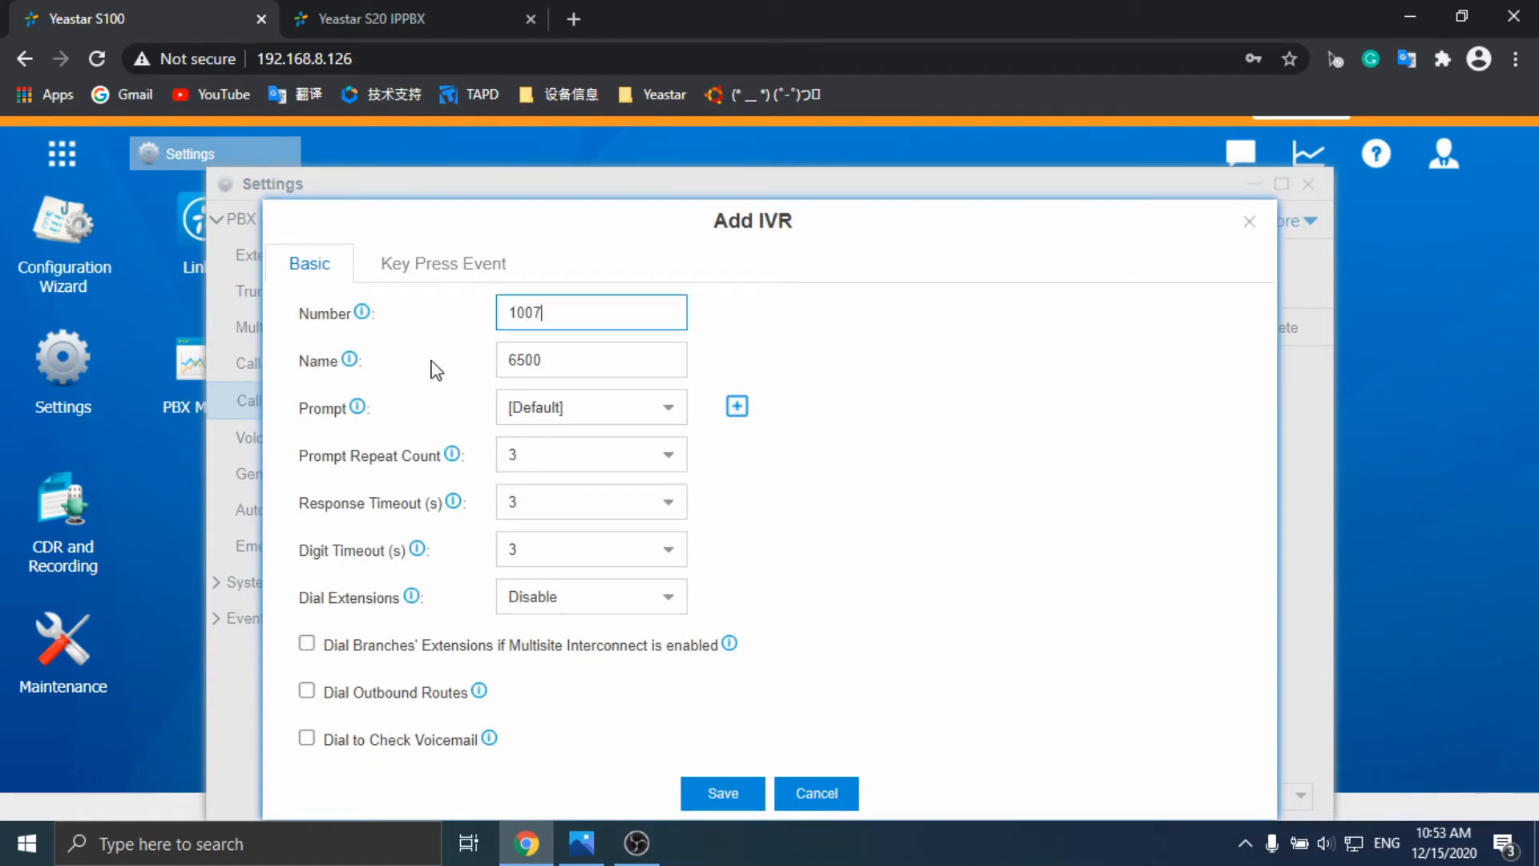
pyautogui.click(590, 360)
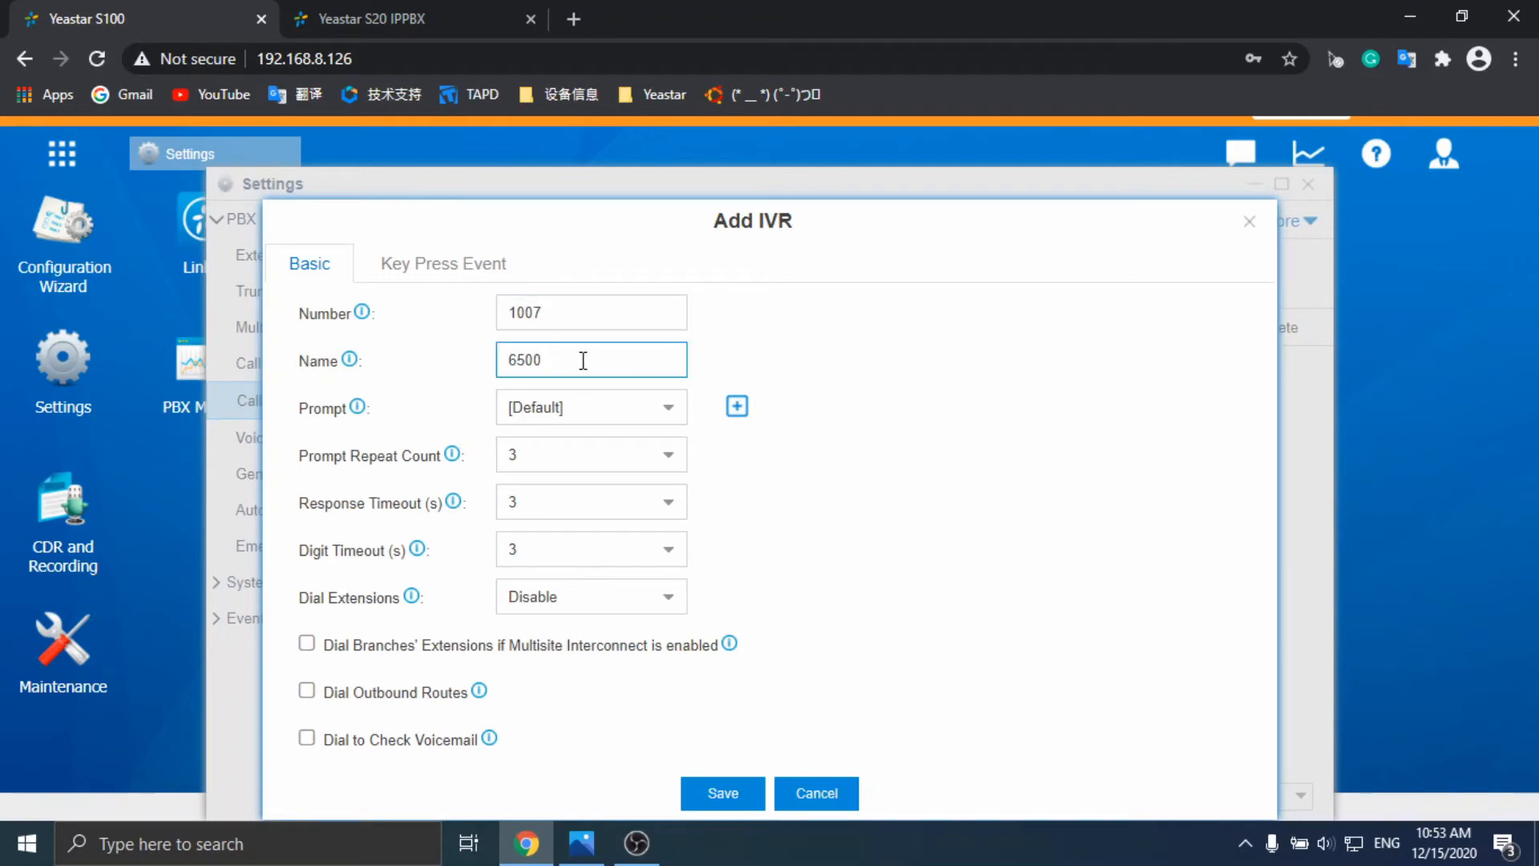
pyautogui.doubleClick(523, 359)
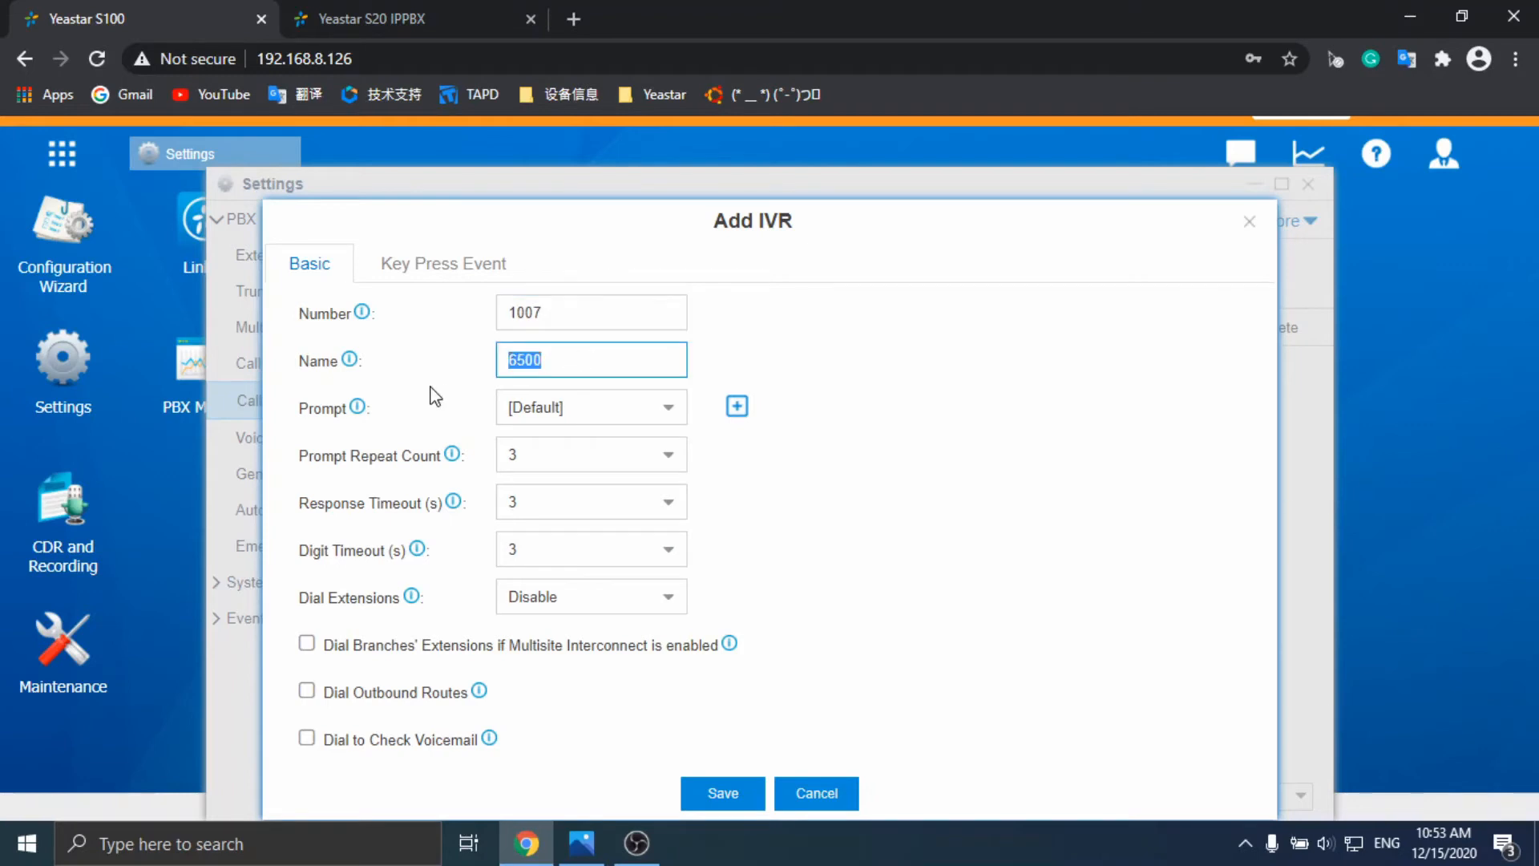
pyautogui.write('formultisite')
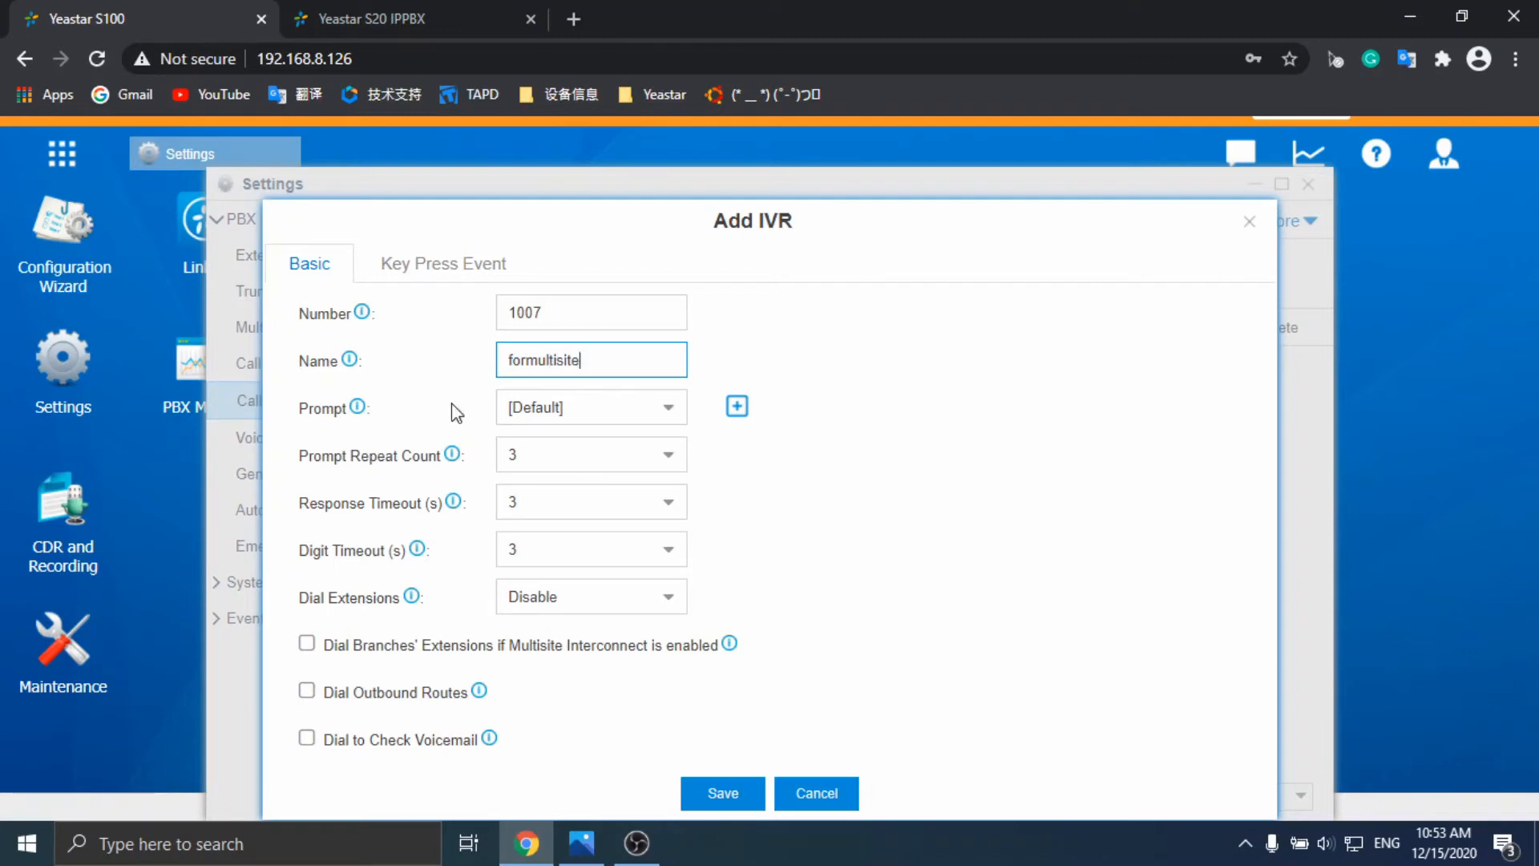
# - Enable Dial Outbound Routes with Routeout selected and save the IVR
pyautogui.click(307, 691)
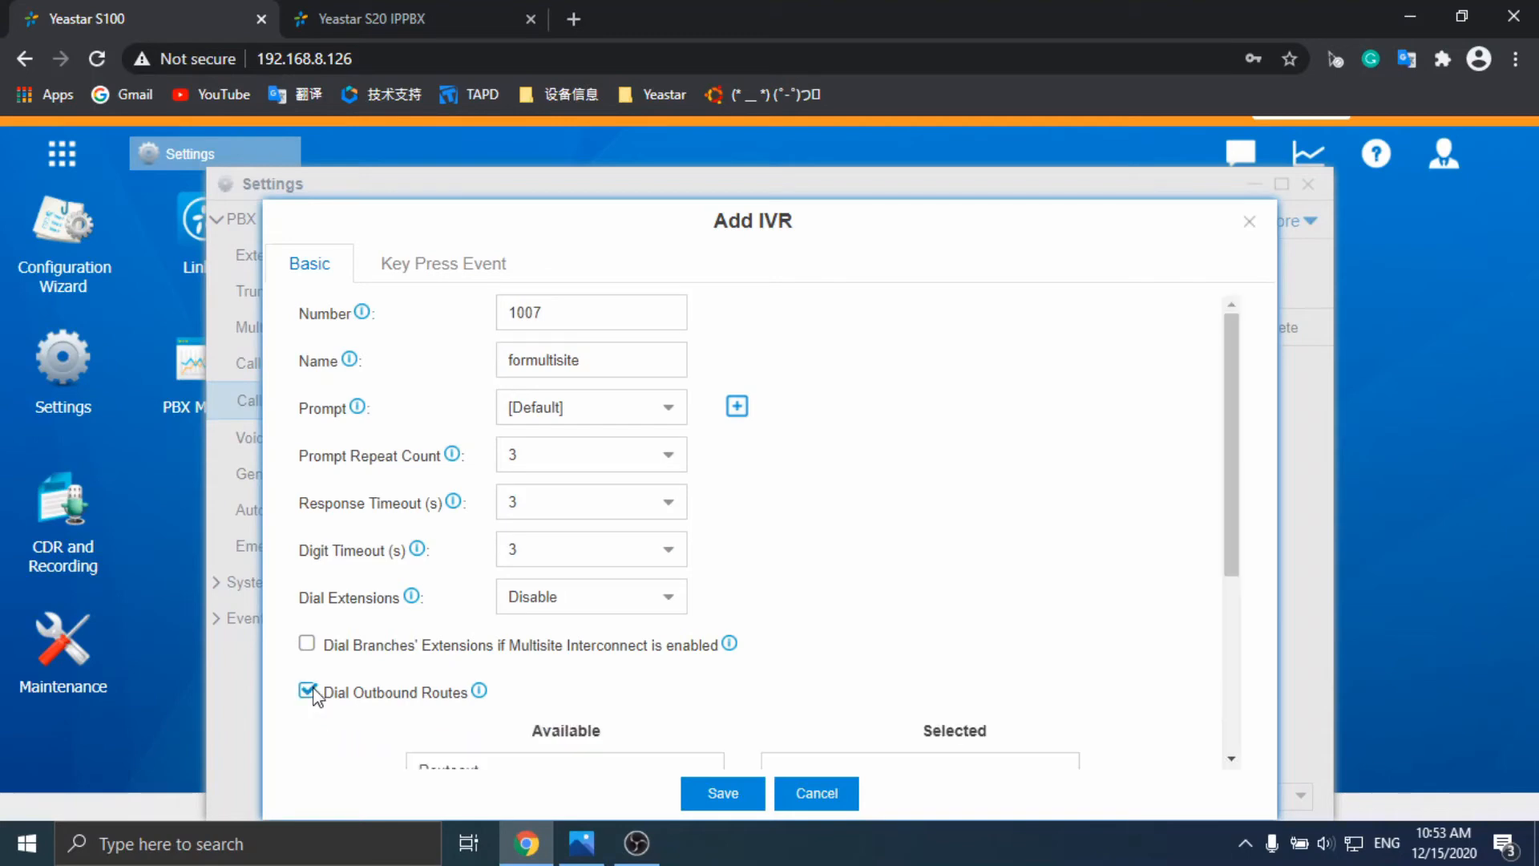
pyautogui.scroll(-3)
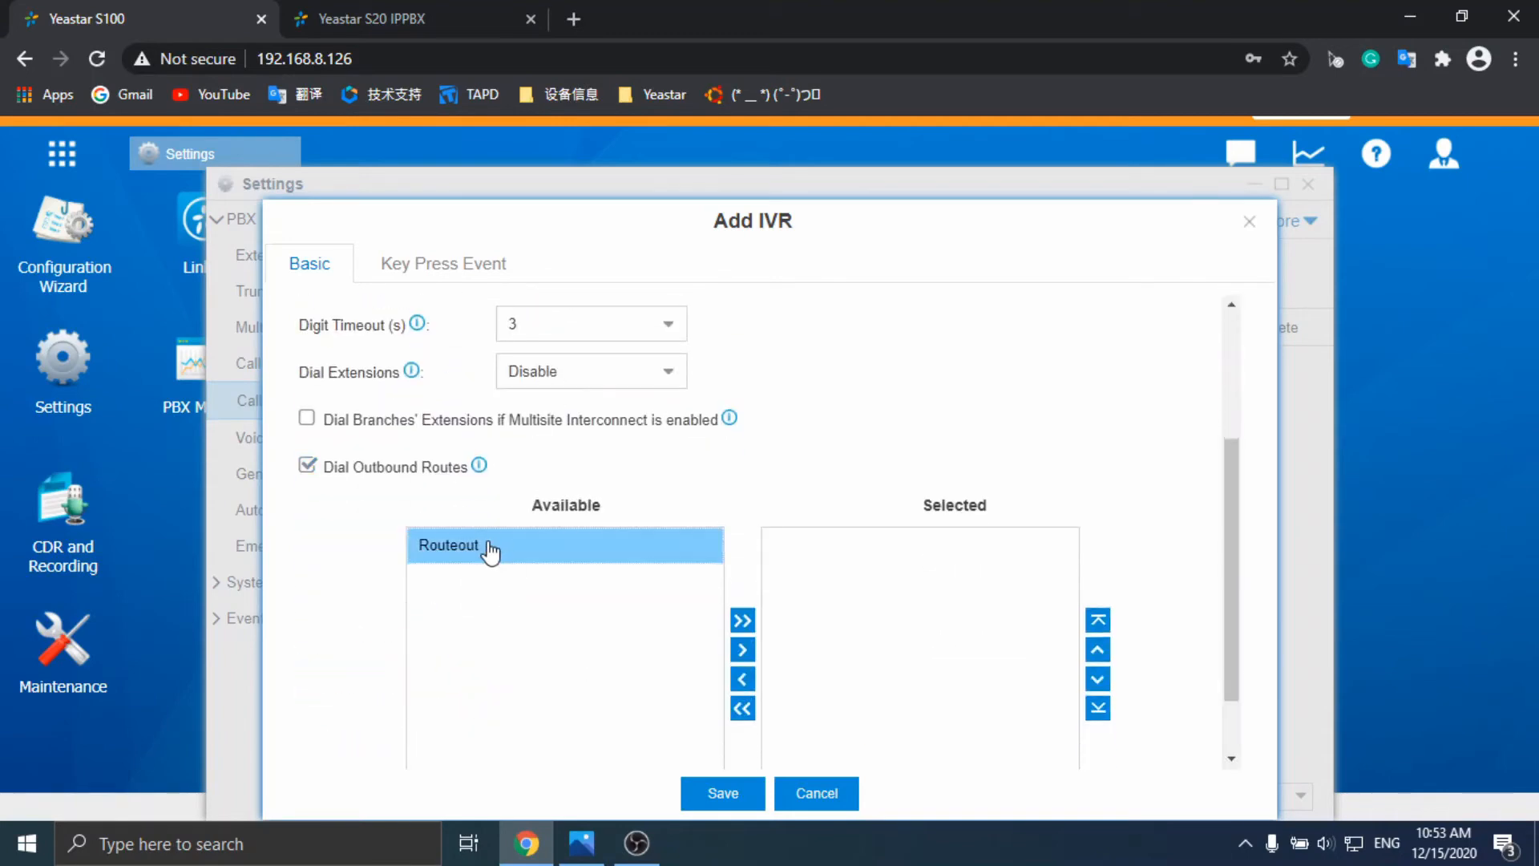
pyautogui.click(742, 649)
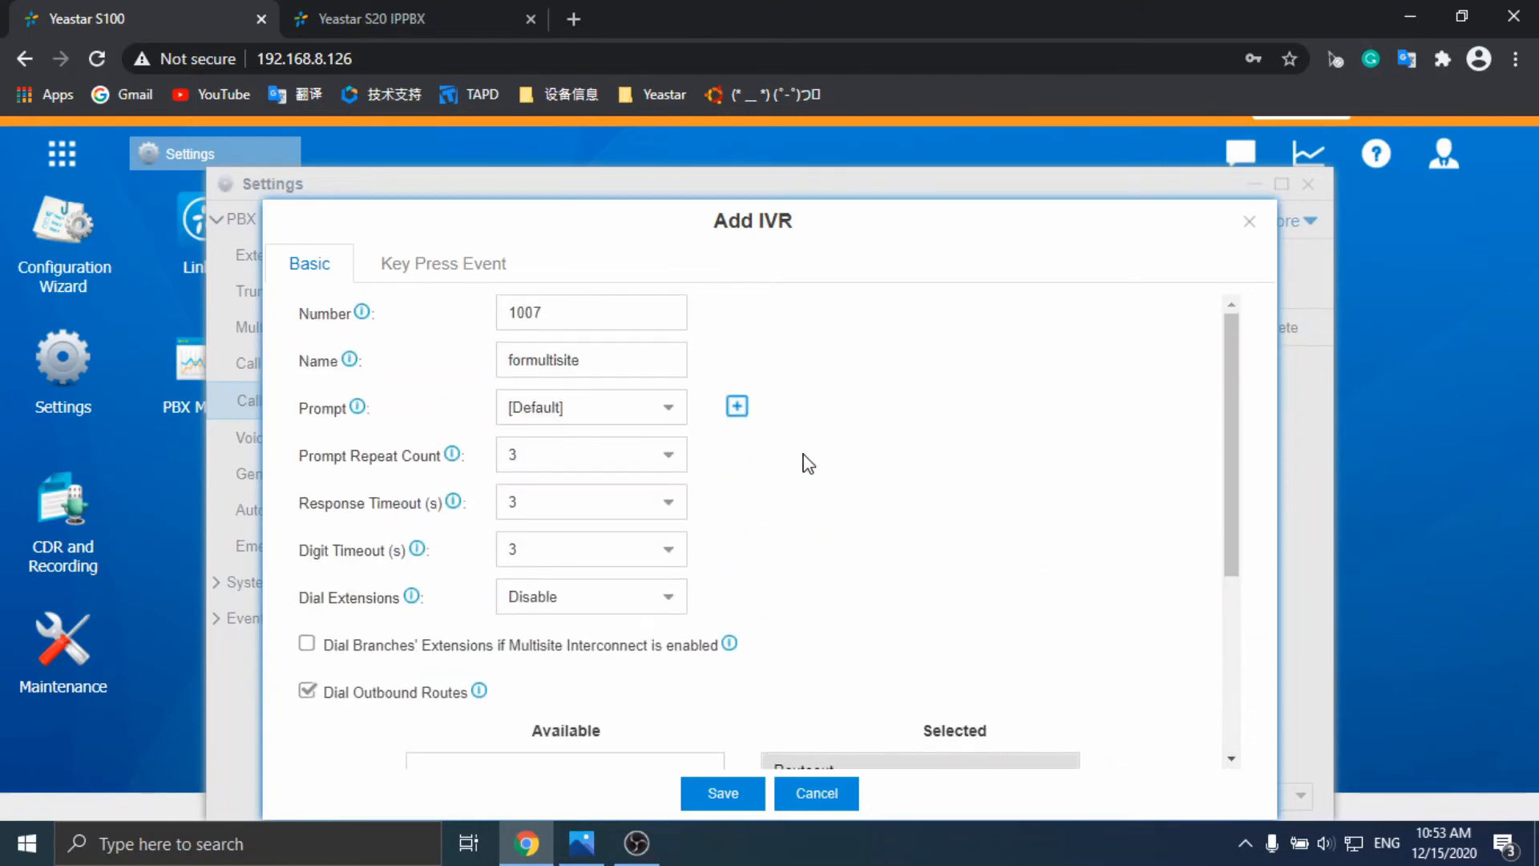
pyautogui.click(723, 794)
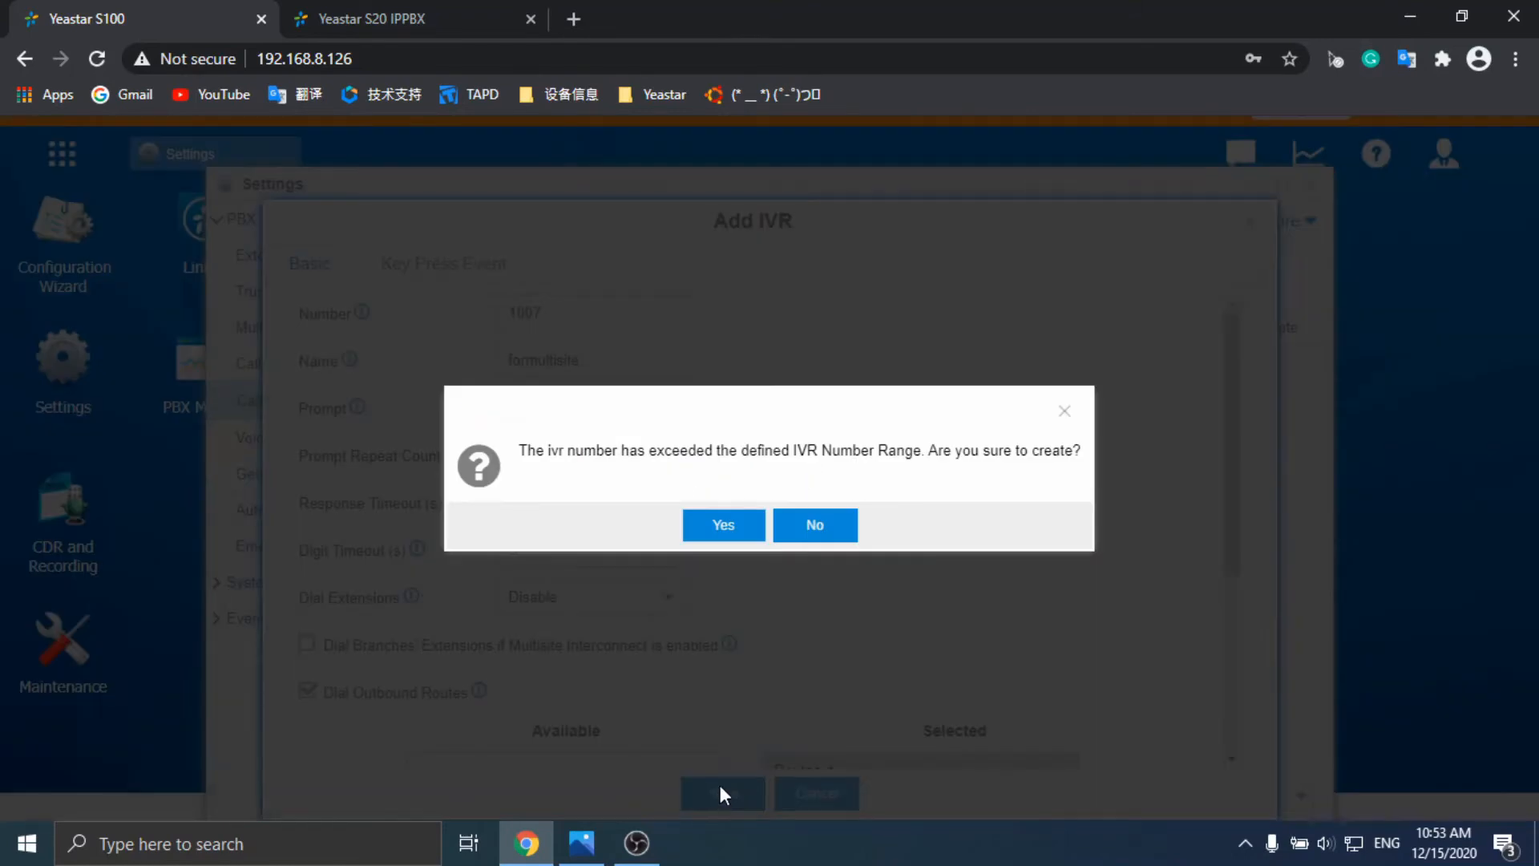
# - Confirm IVR 1007 despite the range warning, then view the S20 branch's Call Features IVR list
pyautogui.click(723, 525)
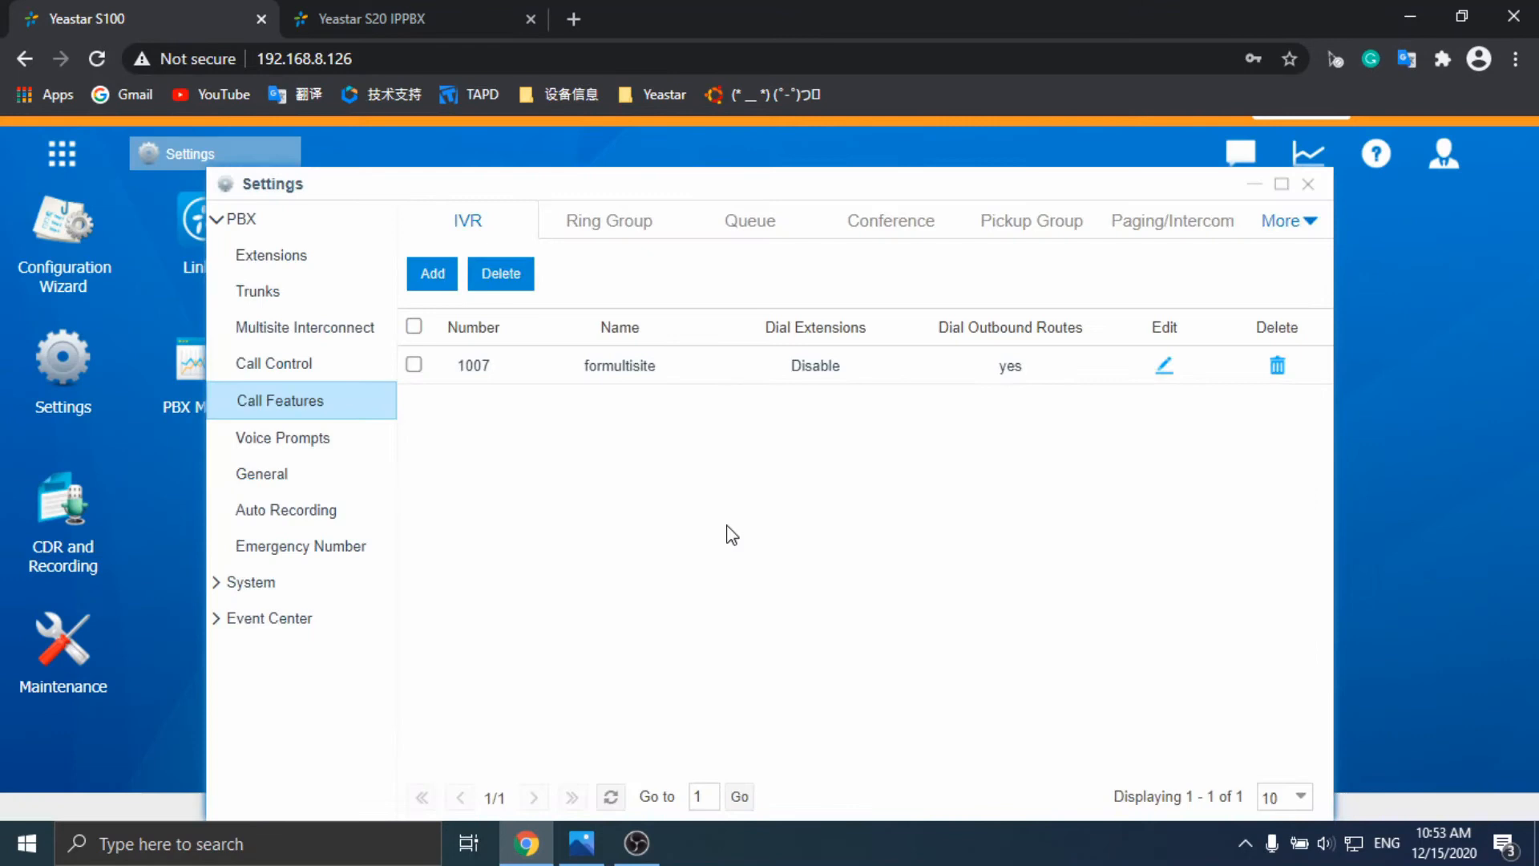
pyautogui.click(1127, 152)
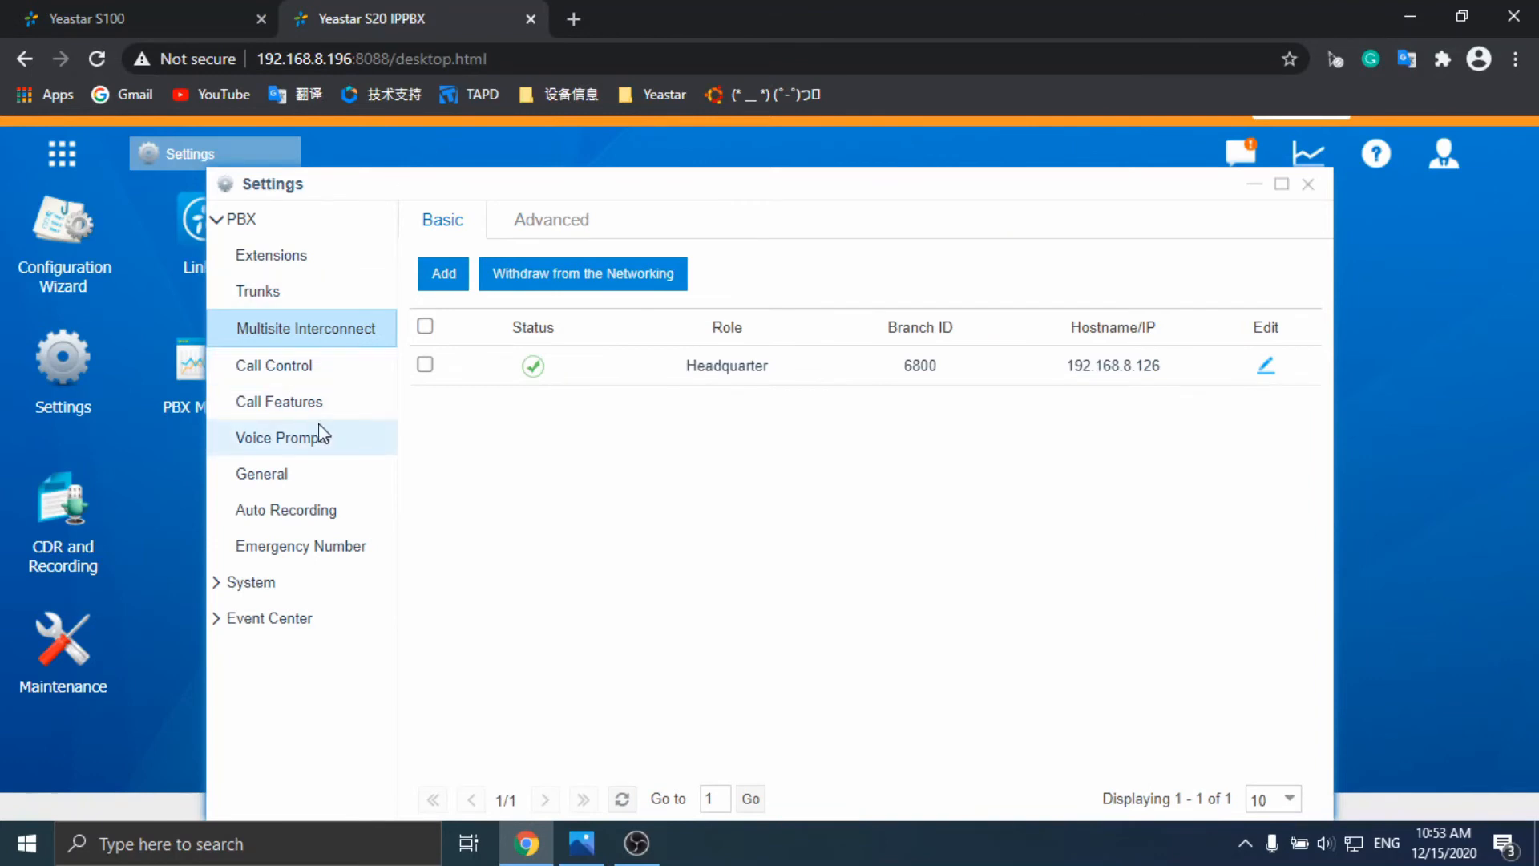
pyautogui.click(279, 401)
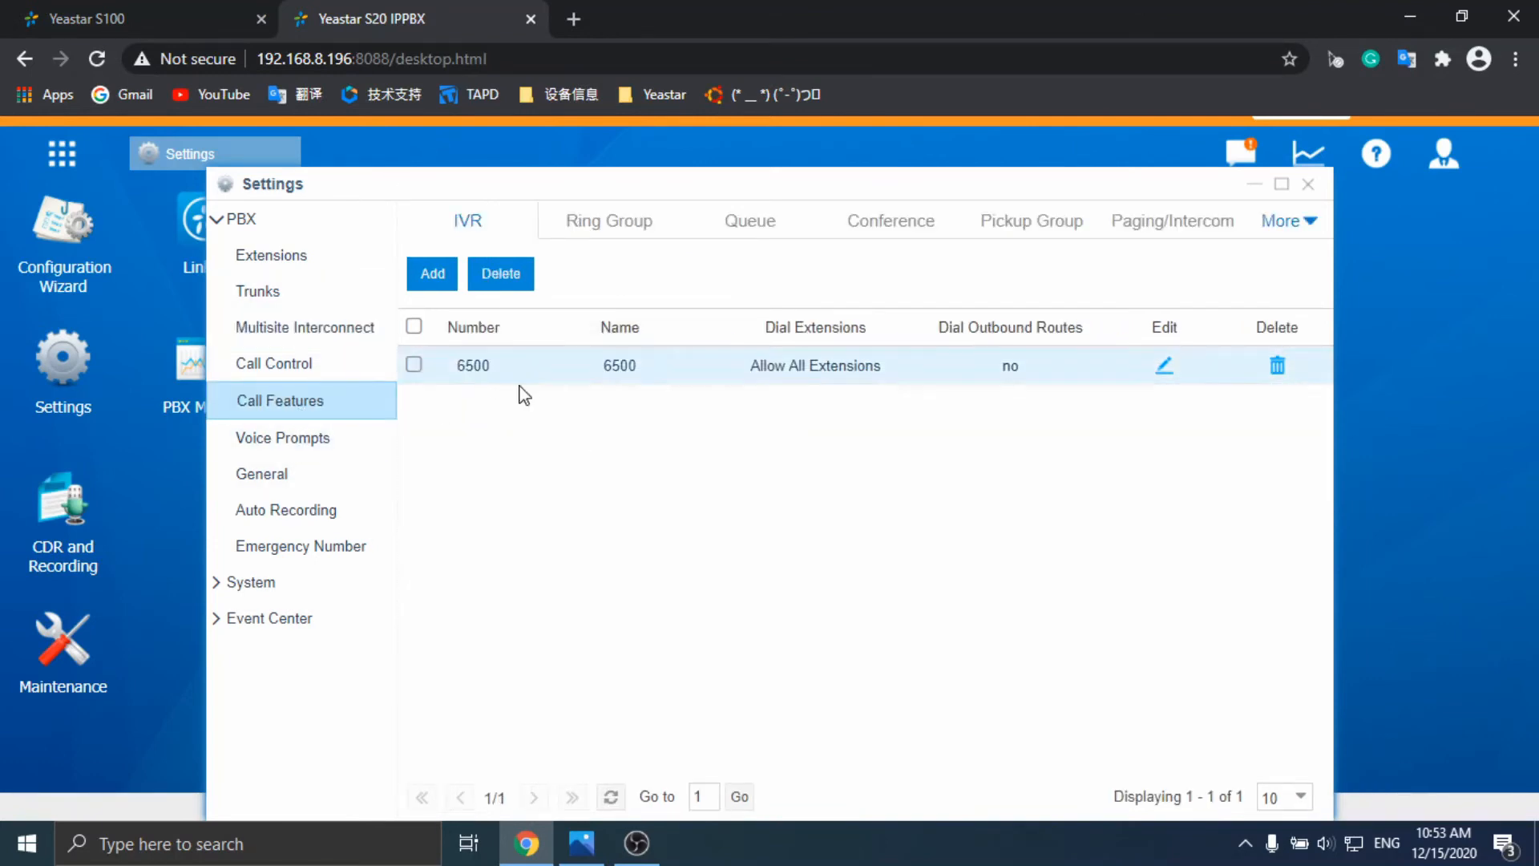
pyautogui.moveTo(475, 384)
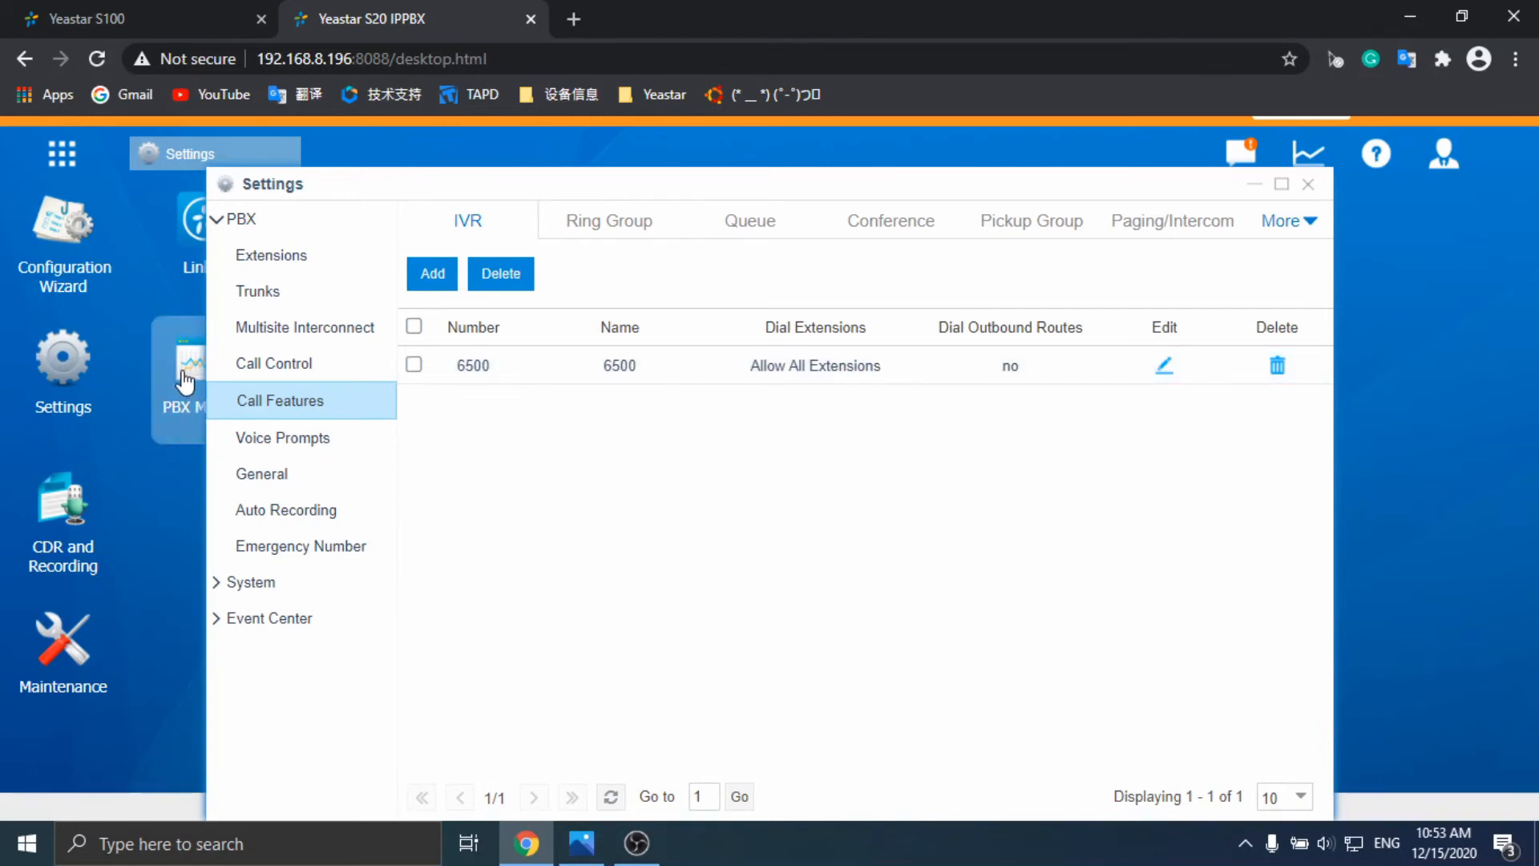
# - View the S20 PBX Monitor listing extensions 8000–8009 with 8009 registered at 192.168.8.46
pyautogui.click(186, 373)
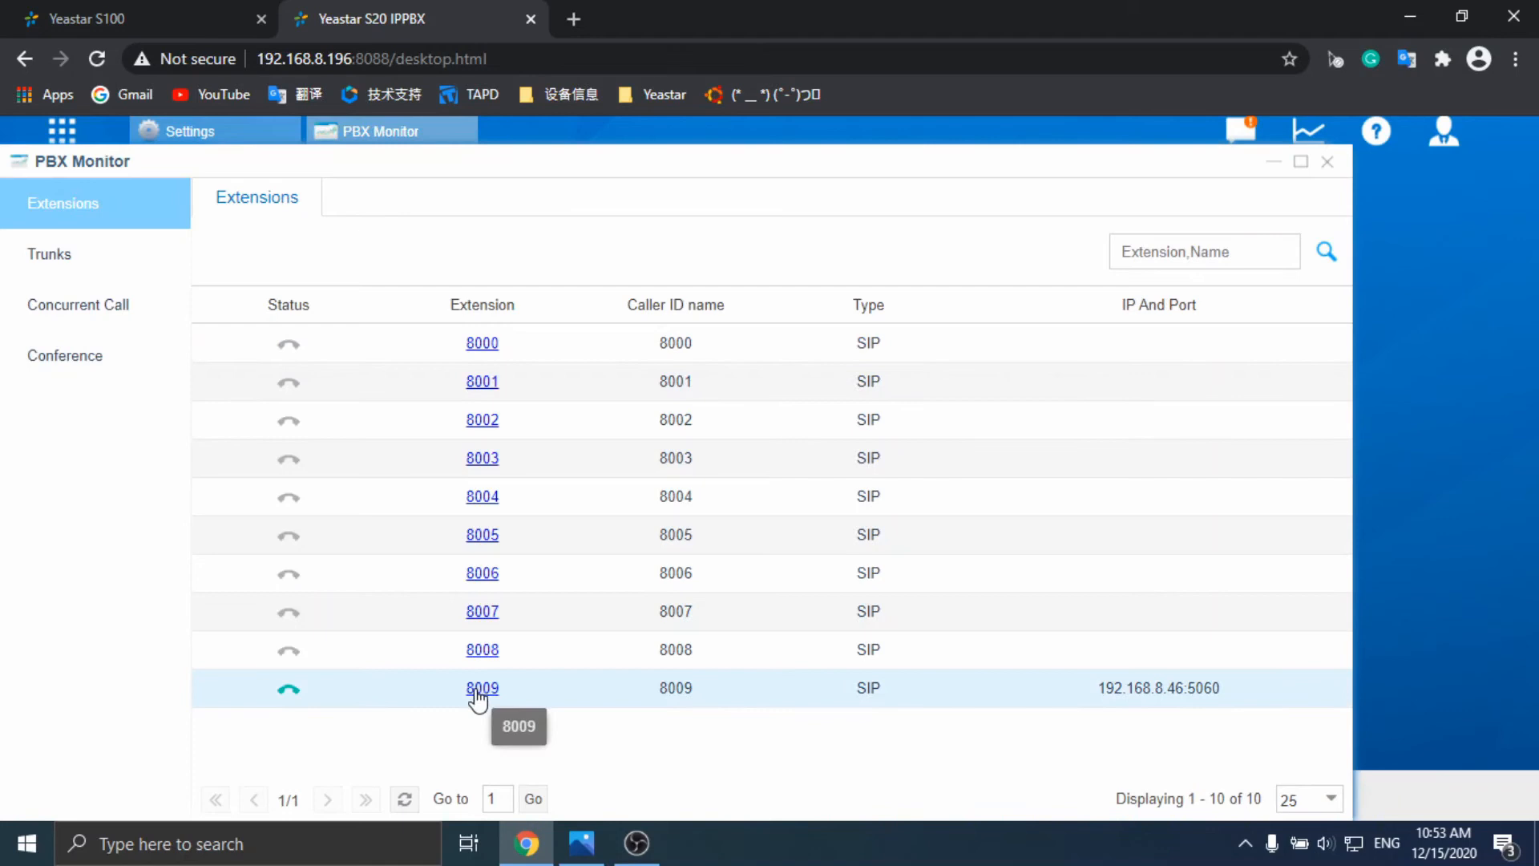
pyautogui.moveTo(477, 722)
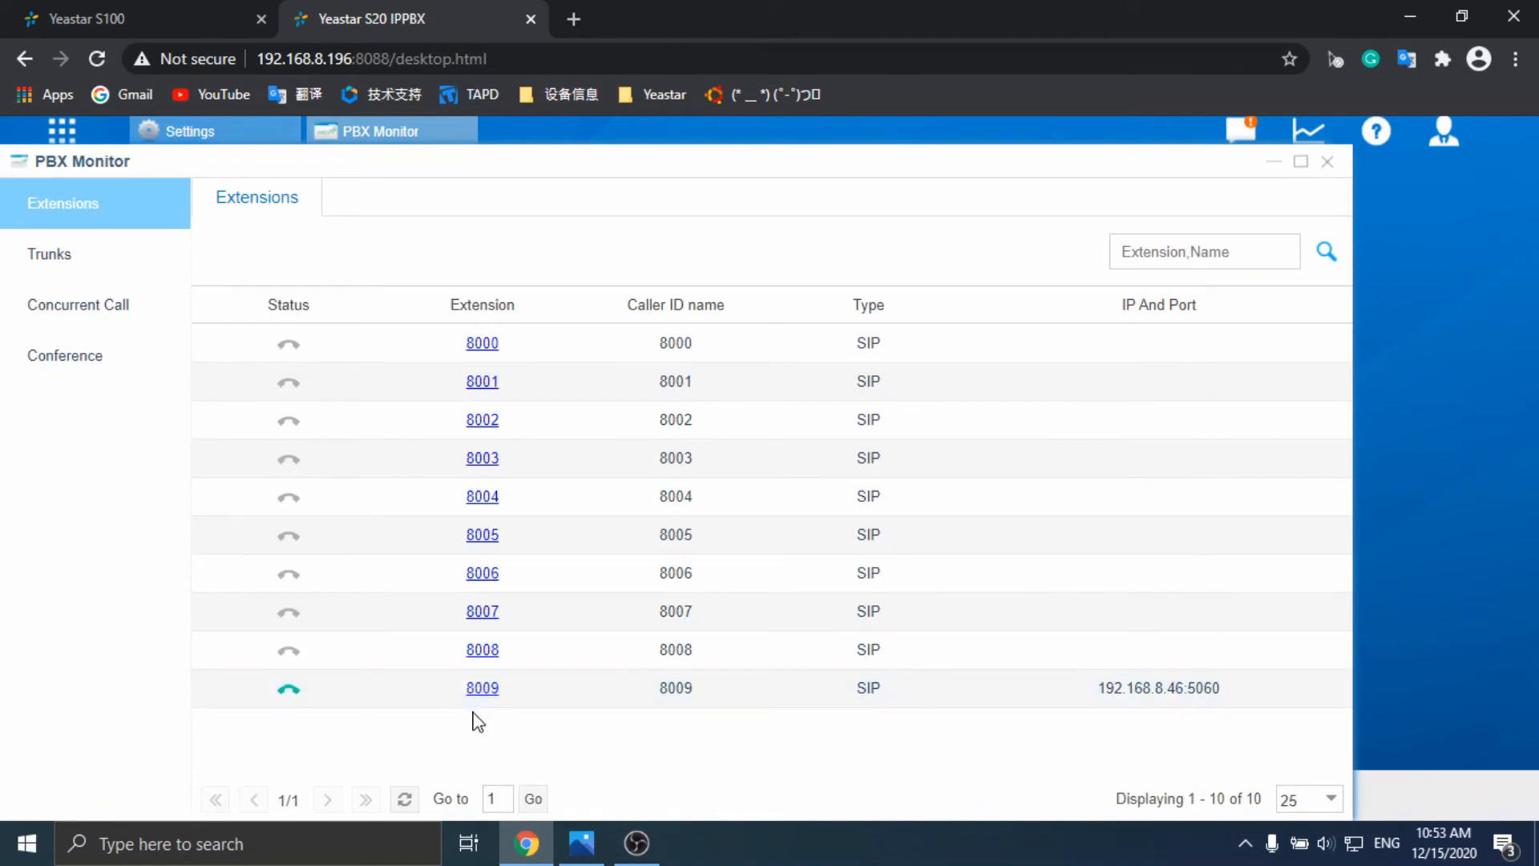